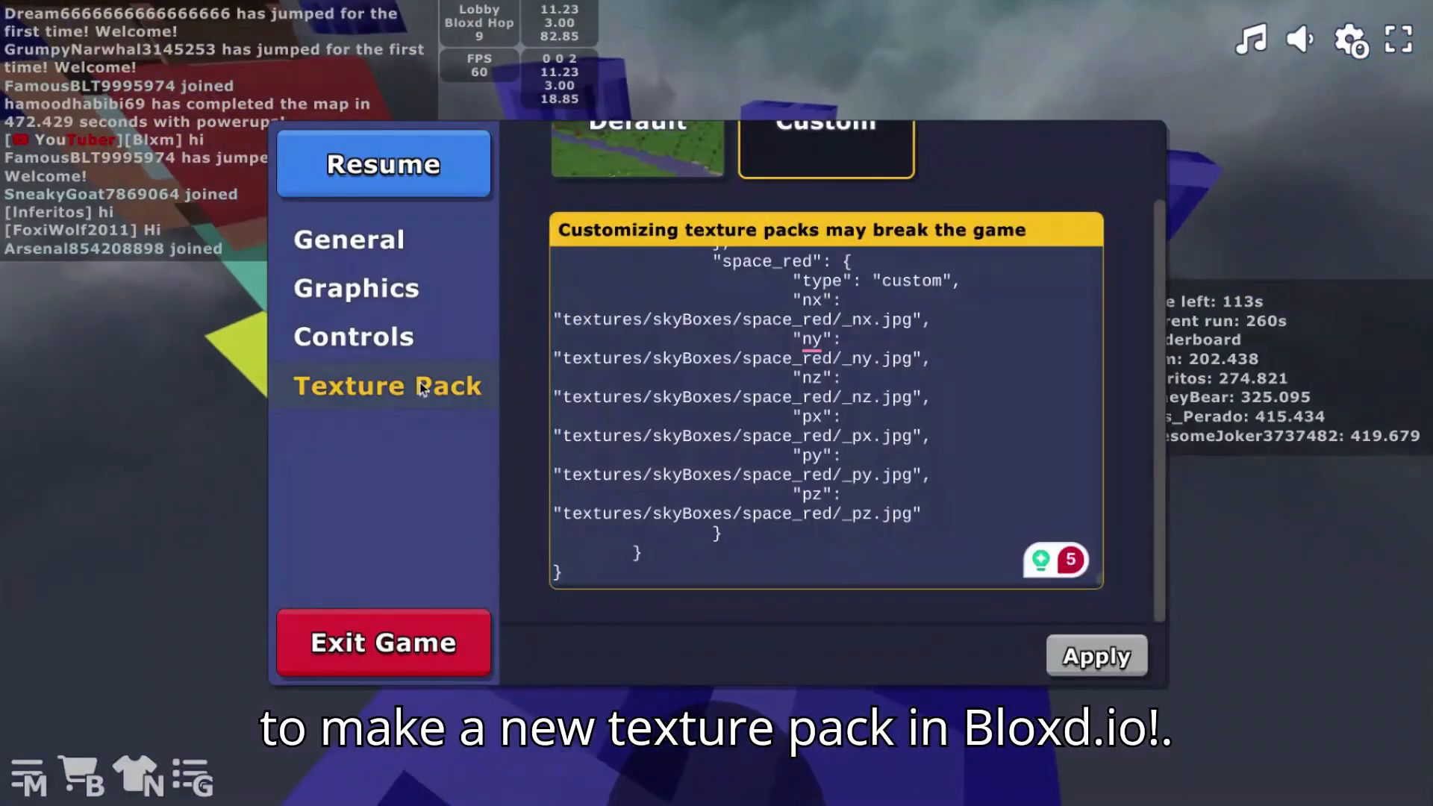
# Step: Reach the Texture Pack section of the game settings
pyautogui.click(384, 164)
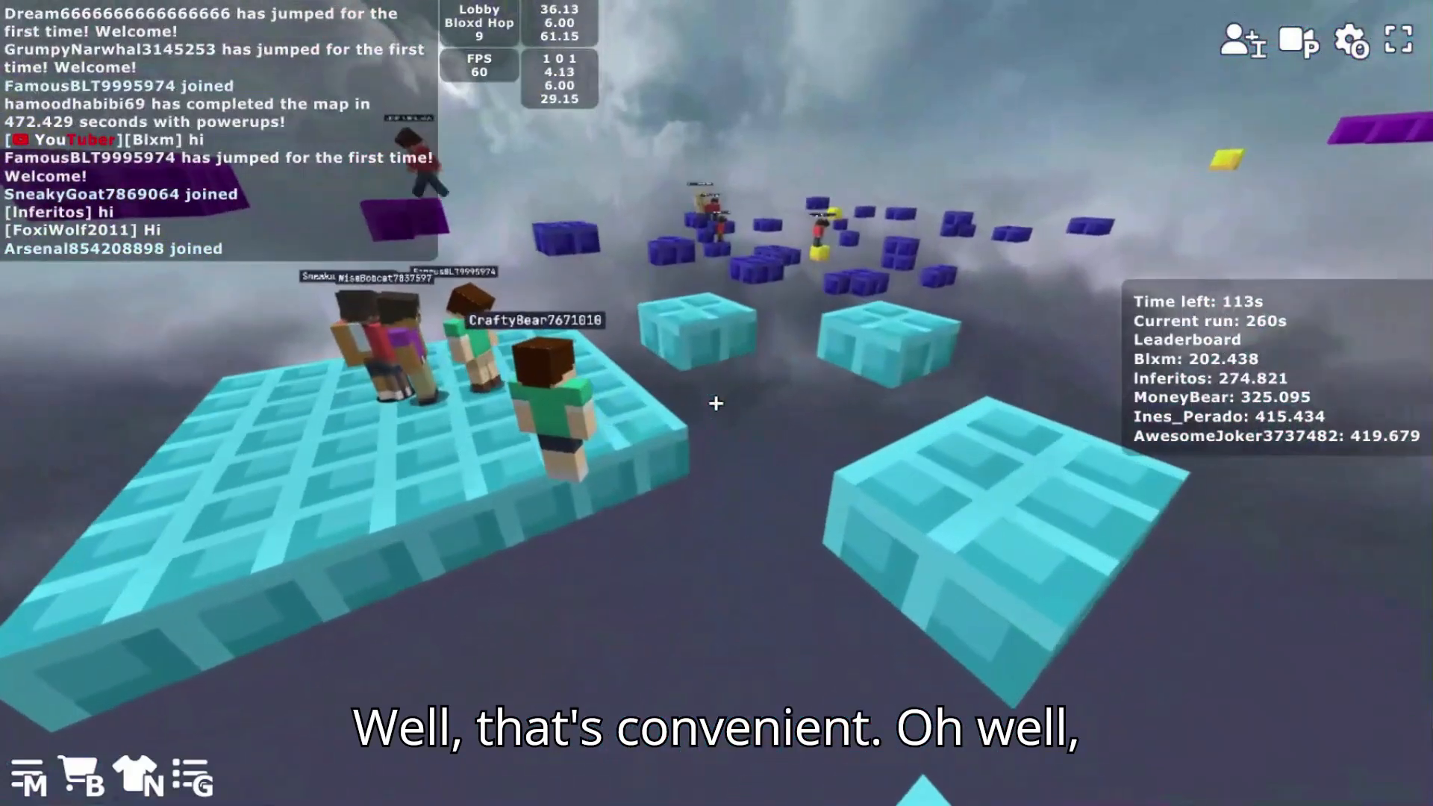
pyautogui.click(1351, 40)
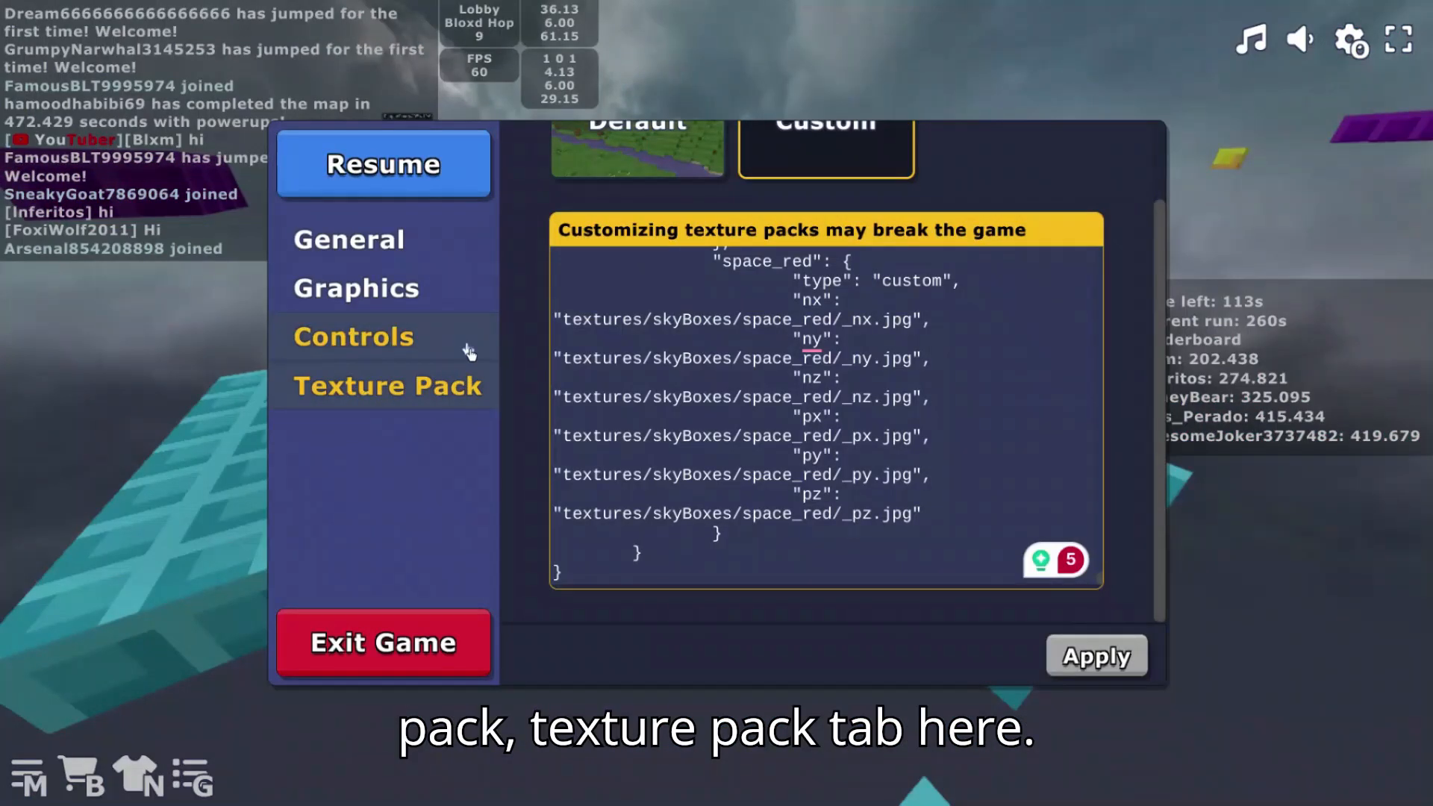
pyautogui.scroll(3)
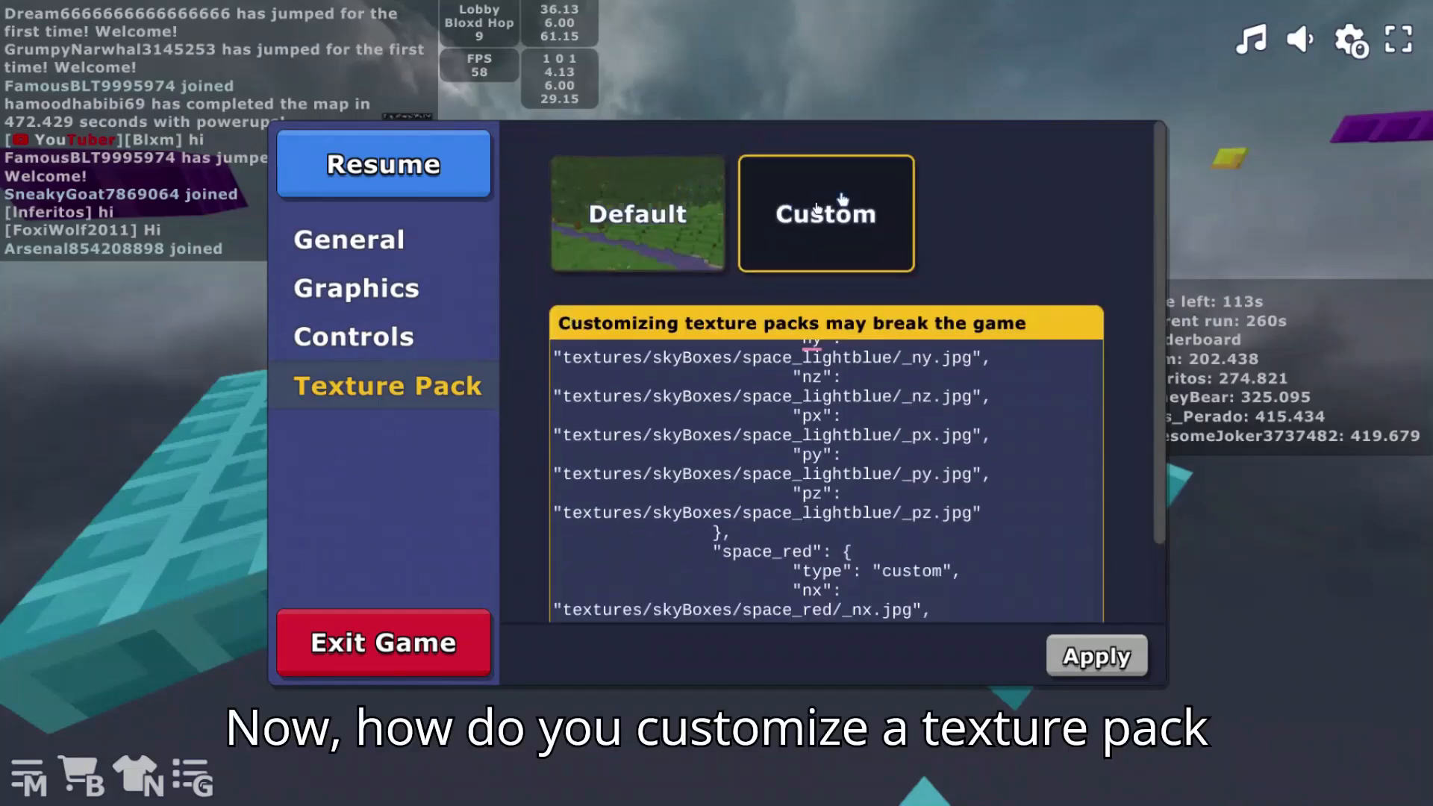
pyautogui.click(382, 164)
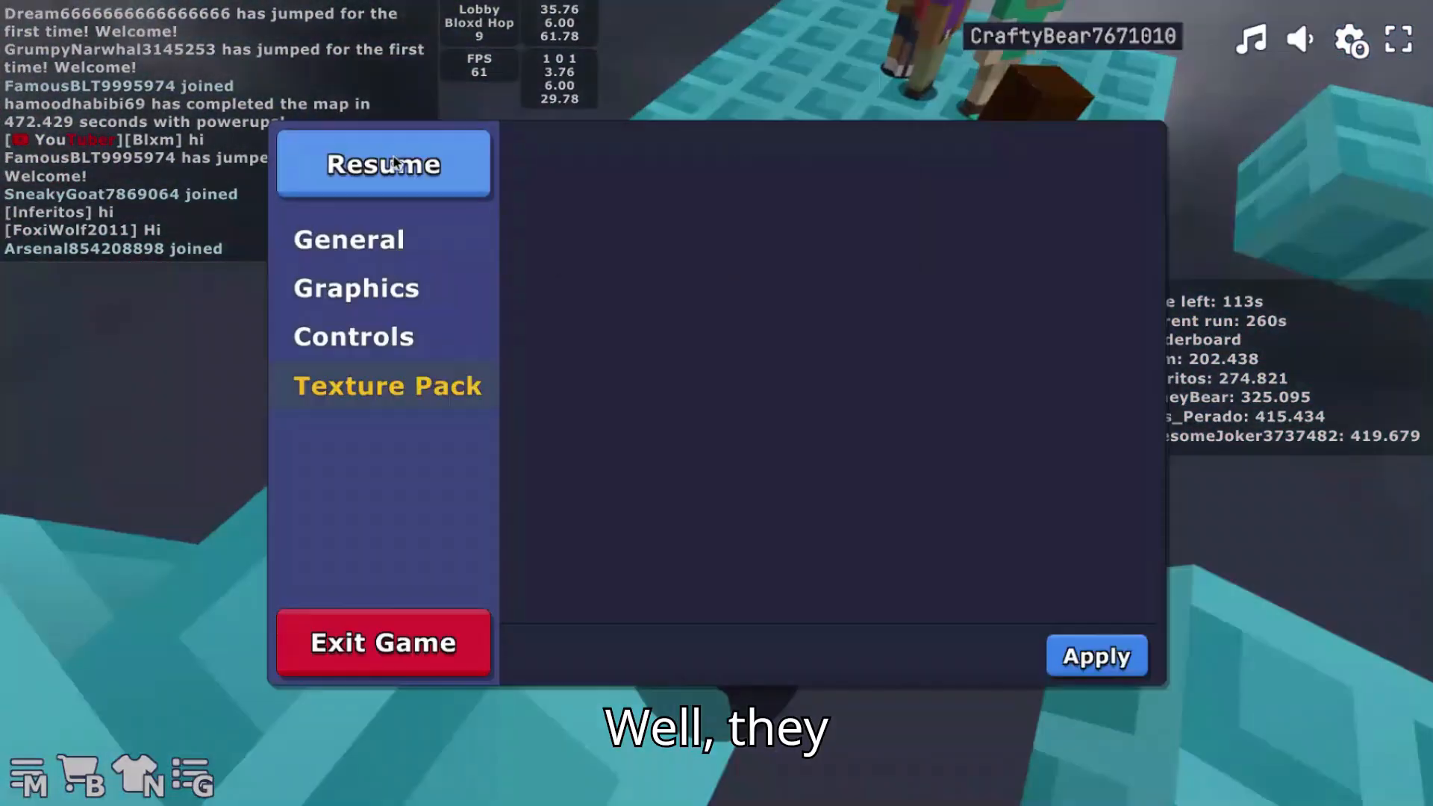
# Step: Start customizing the Default pack so its block atlas JSON is shown for editing
pyautogui.click(388, 386)
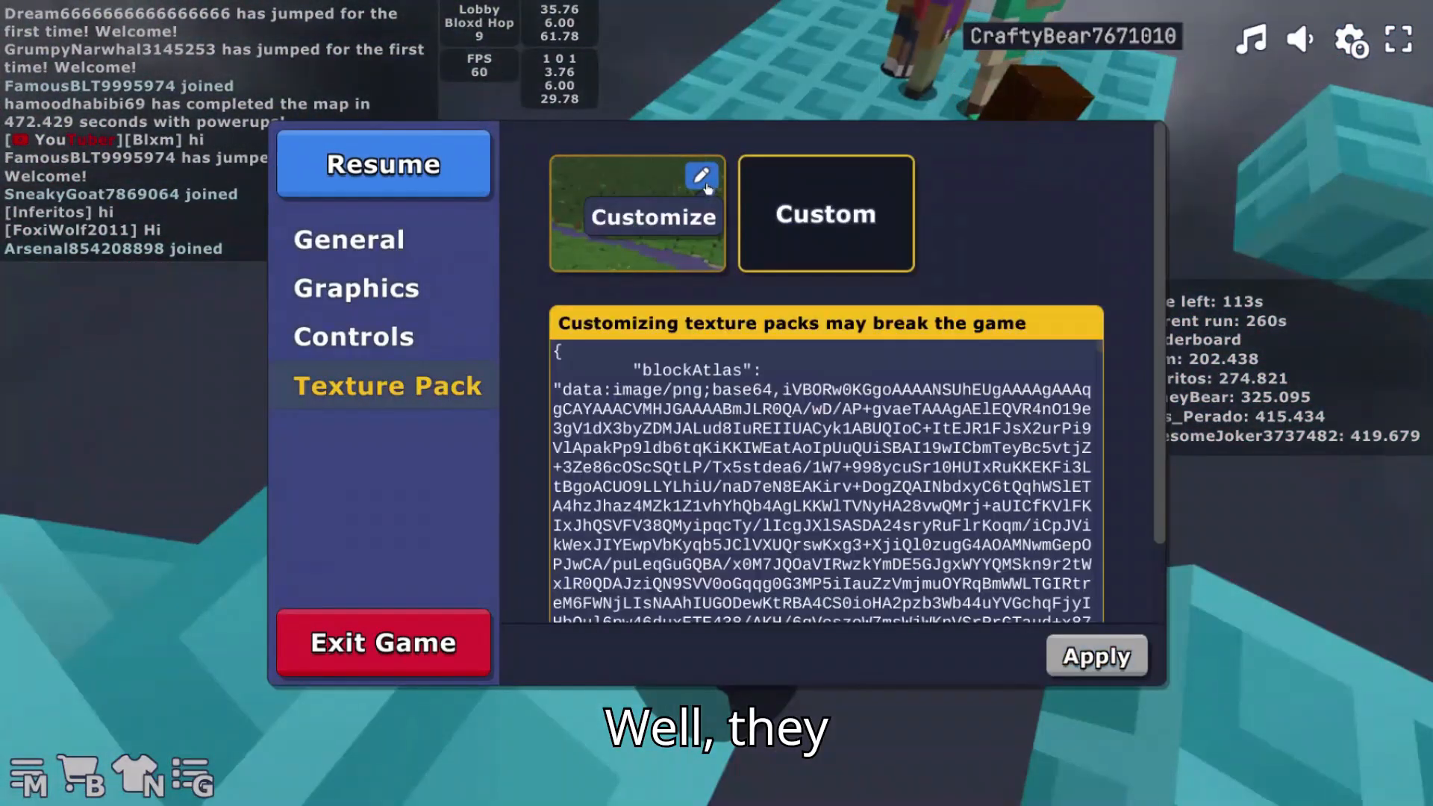
pyautogui.click(702, 178)
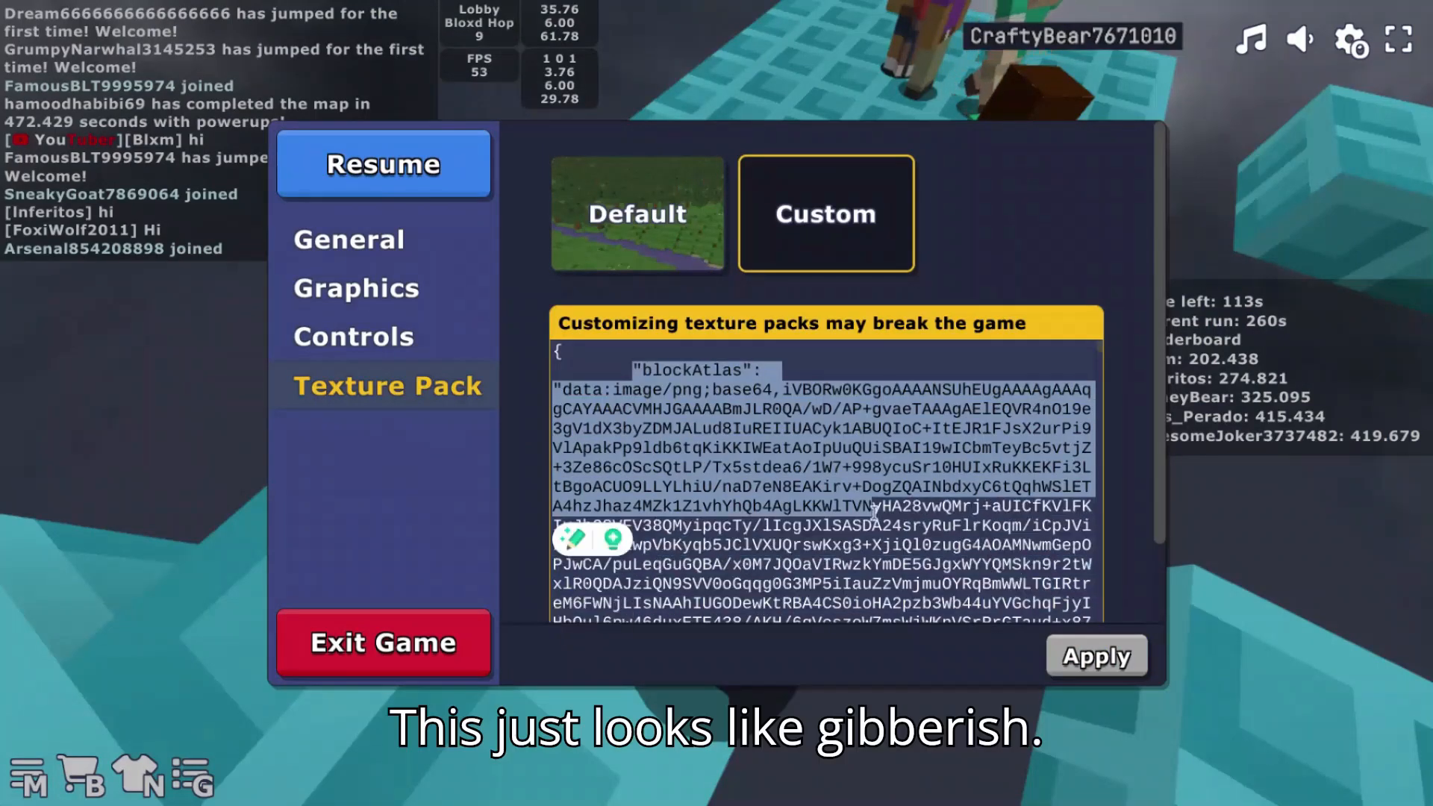
pyautogui.scroll(-3)
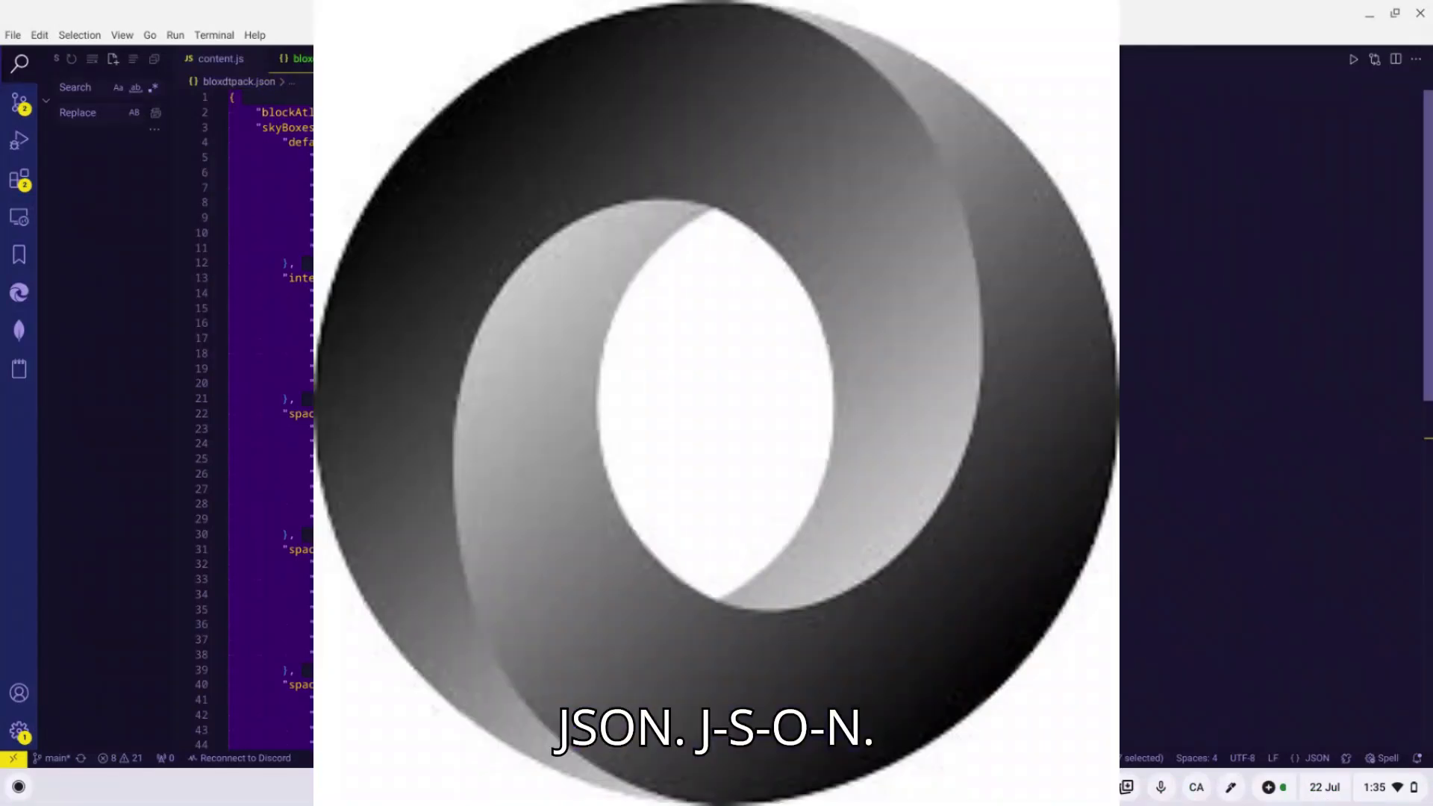
# Step: Start a new file in Visual Studio Code for the texture pack
pyautogui.click(13, 35)
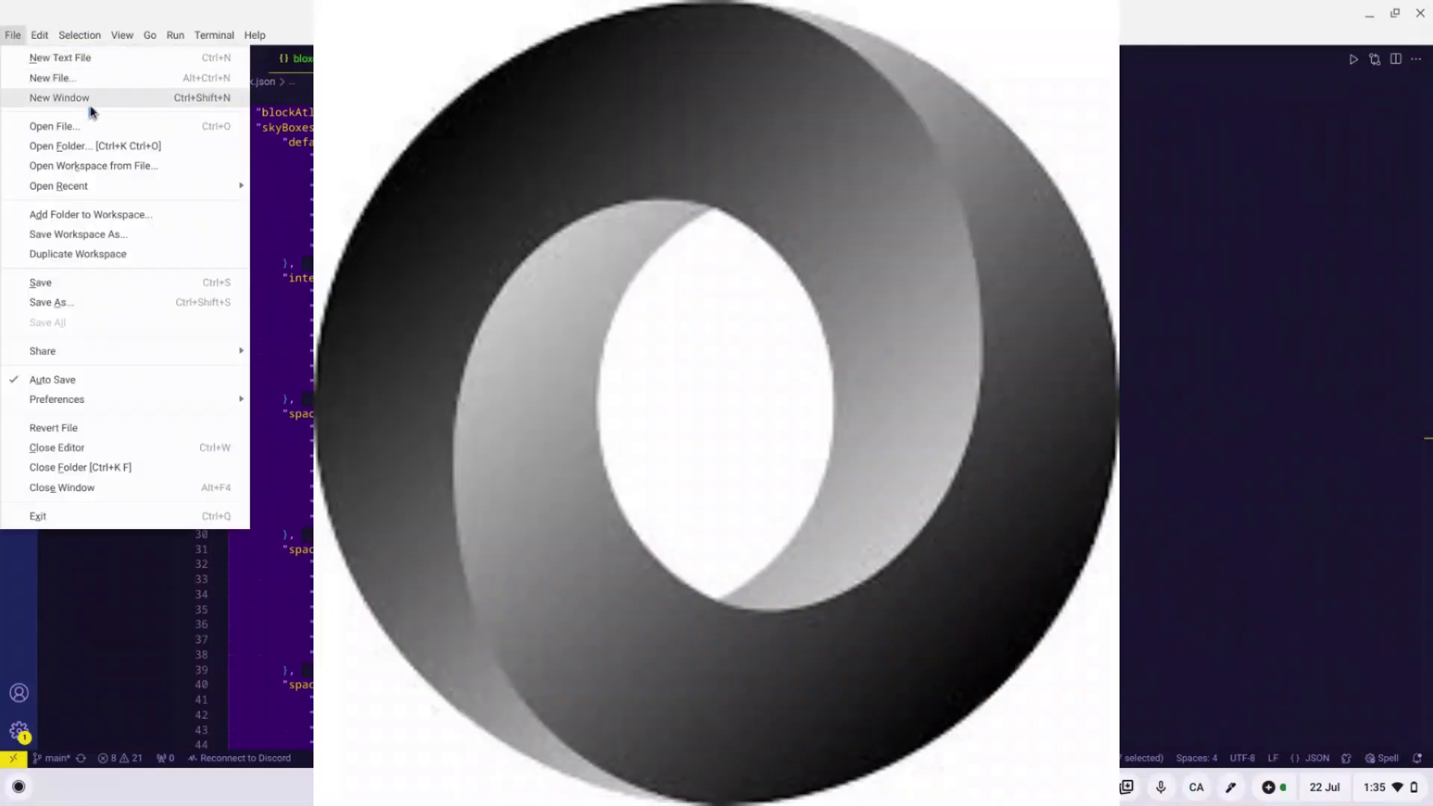
pyautogui.click(52, 78)
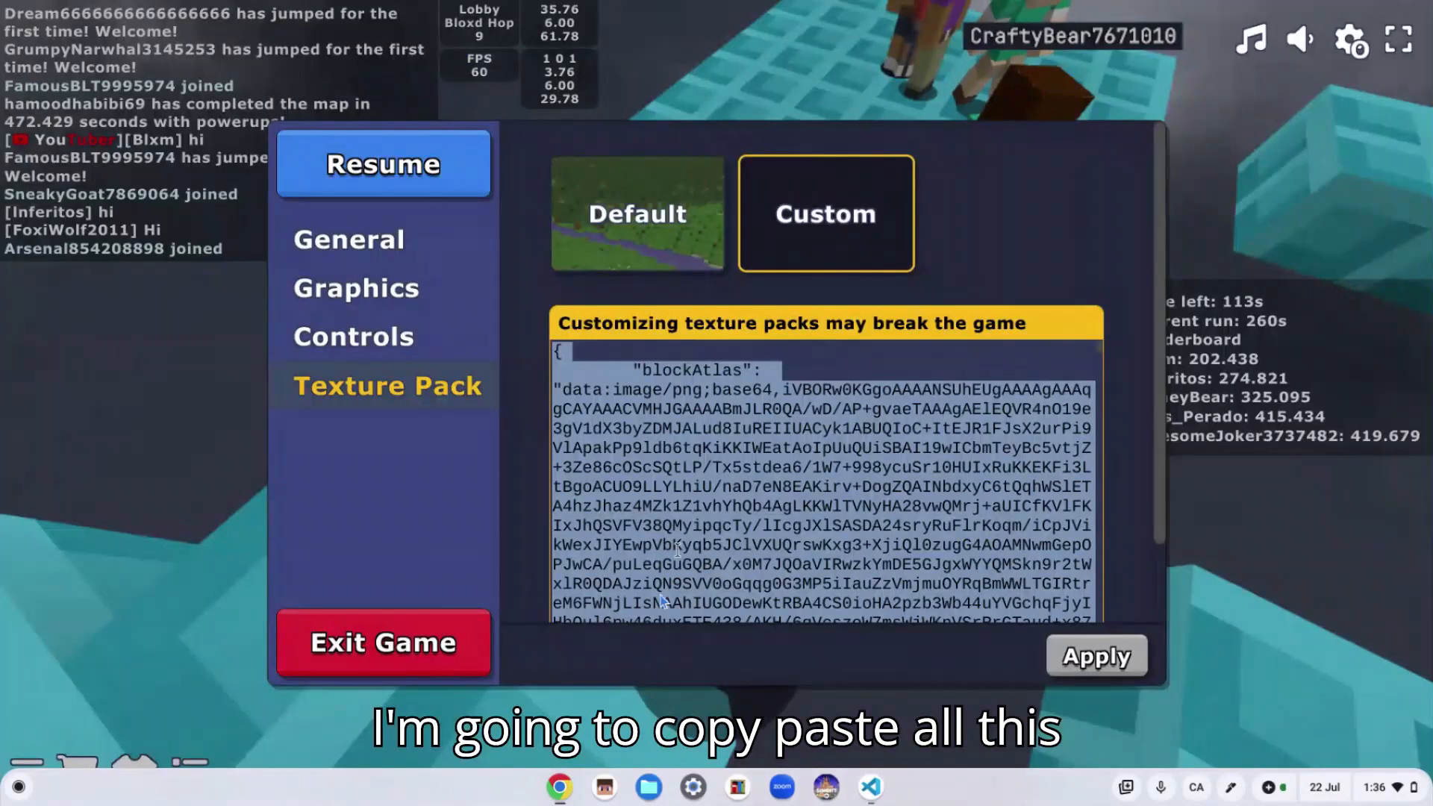
# Step: Copy the whole custom texture pack definition and resume the game under the blue space sky
pyautogui.click(869, 786)
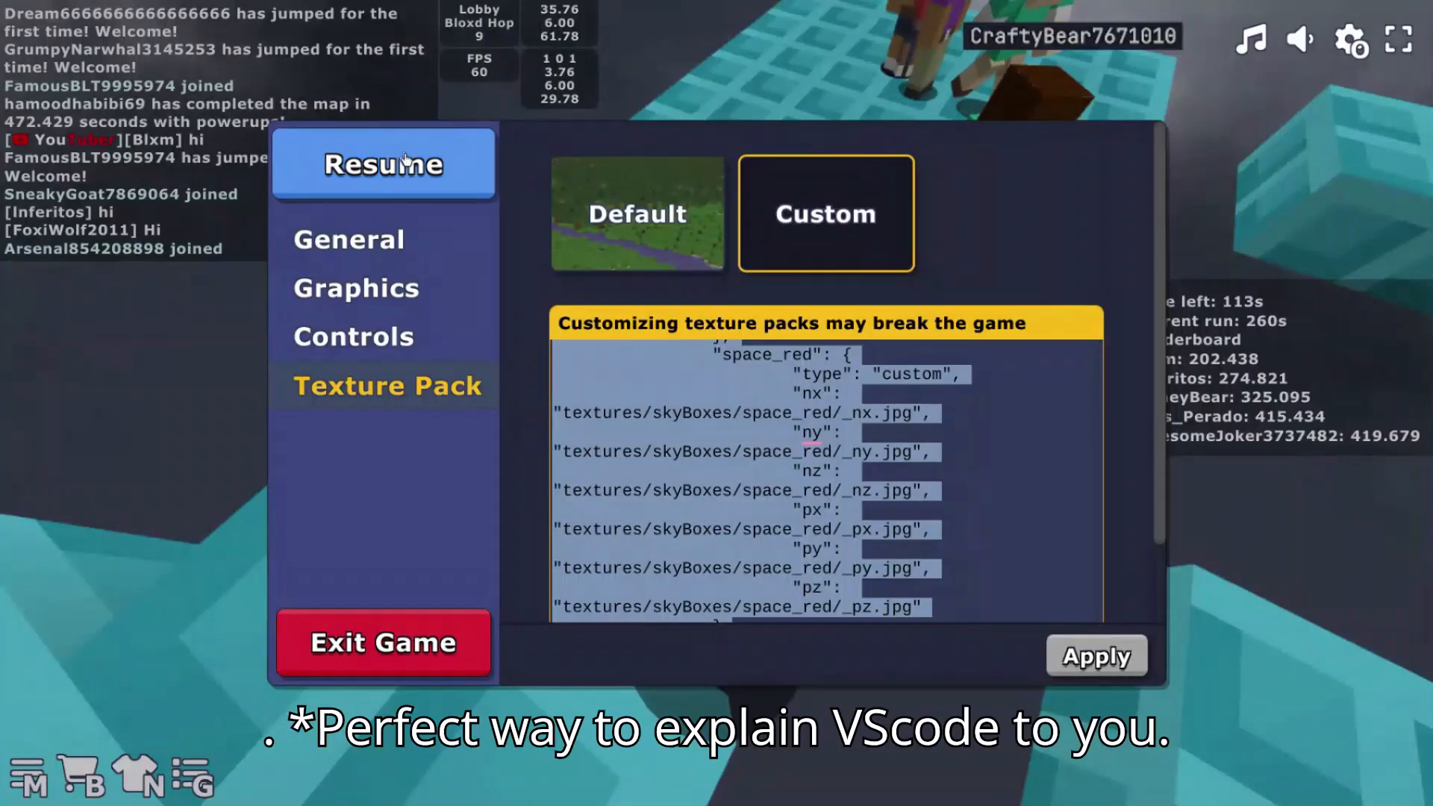
pyautogui.click(384, 164)
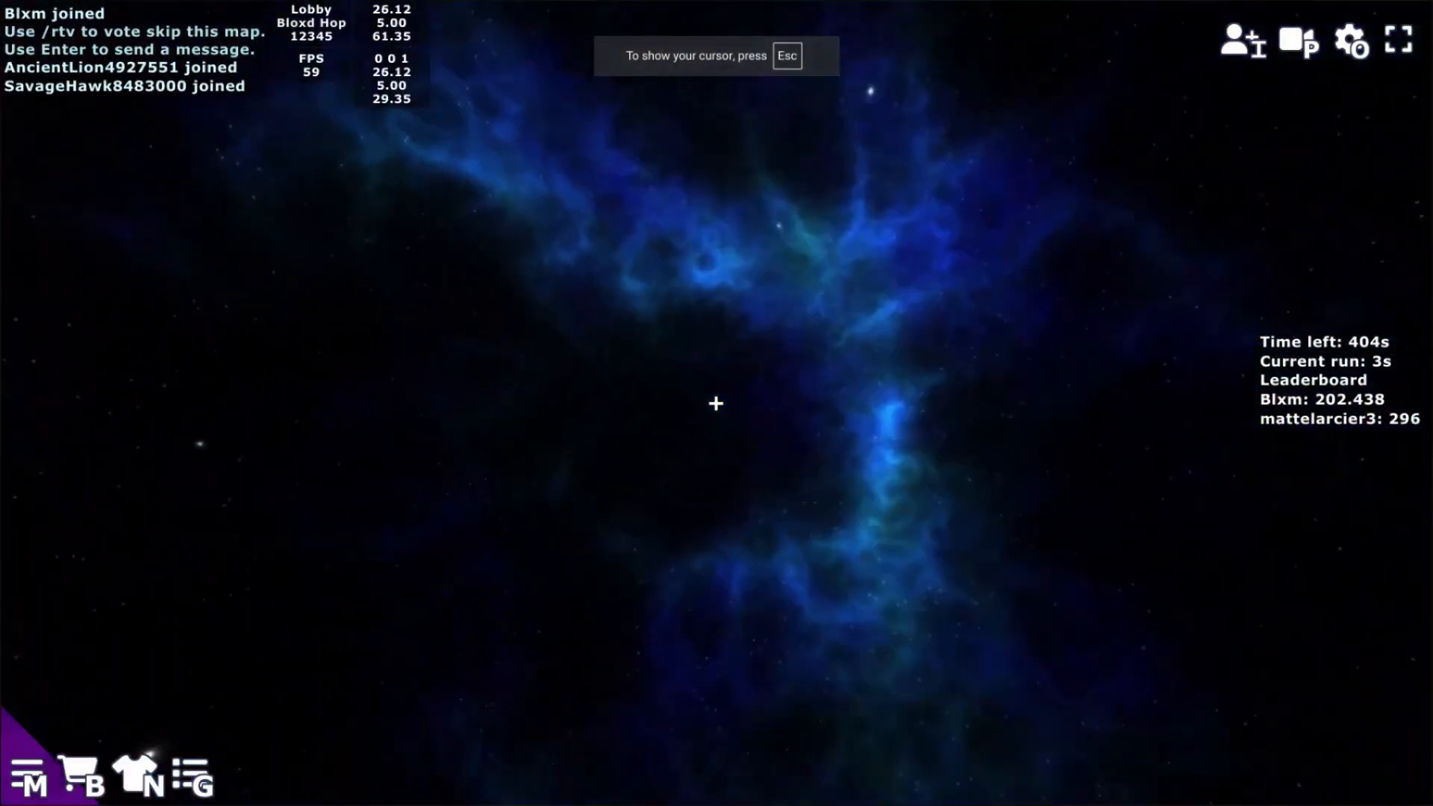
# Step: Reopen settings and review the Custom pack whose atlas and skybox images use web links
pyautogui.press('Escape')
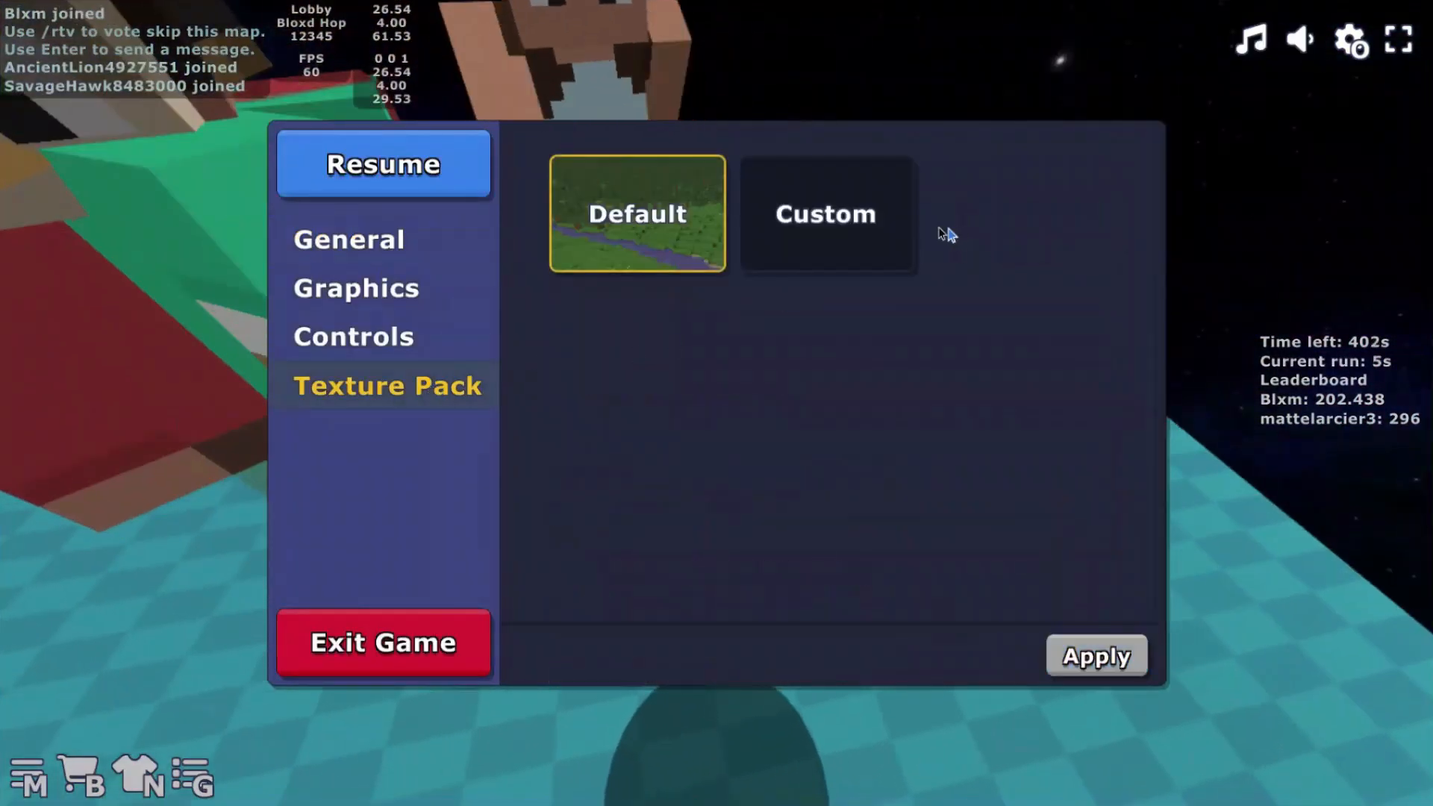
pyautogui.click(824, 214)
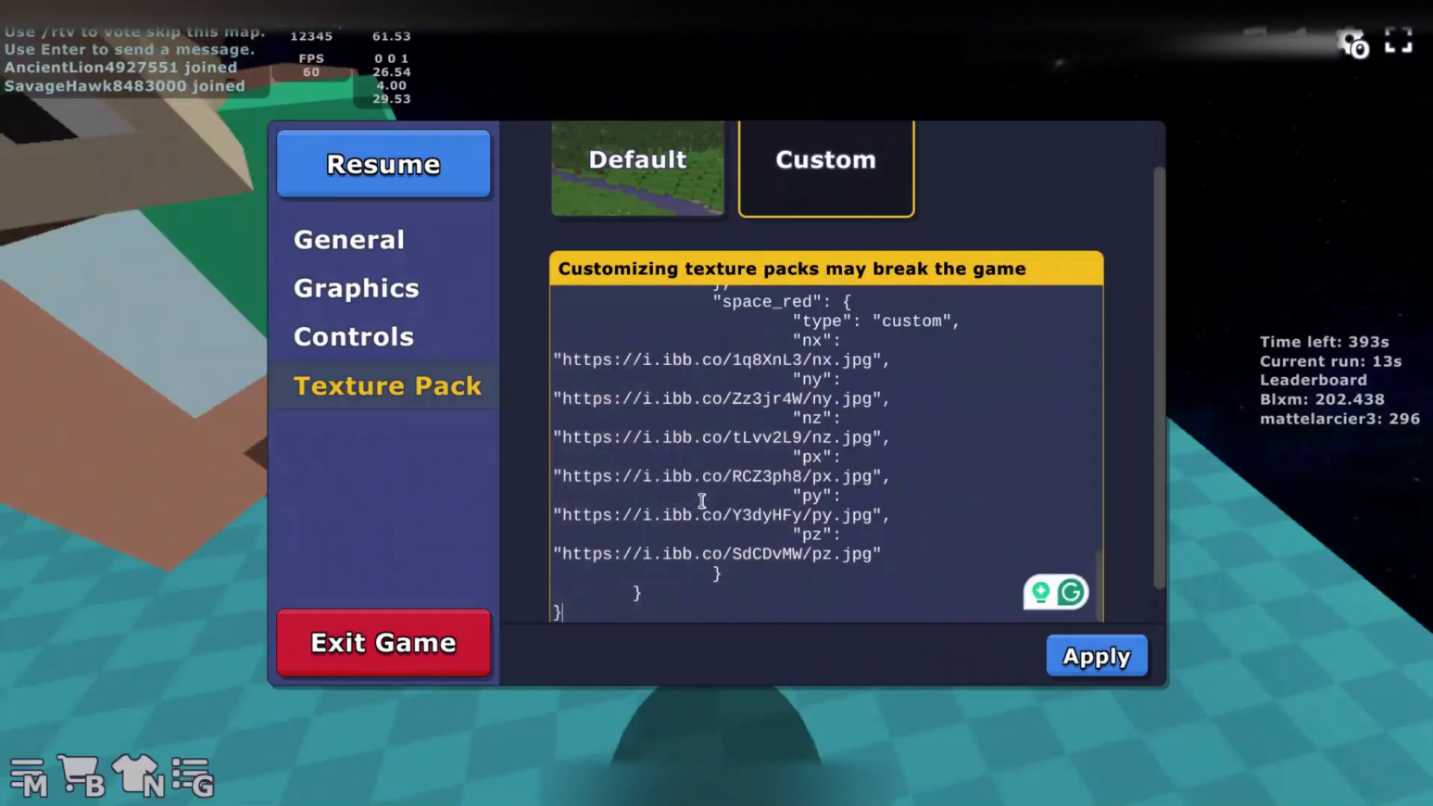
pyautogui.scroll(3)
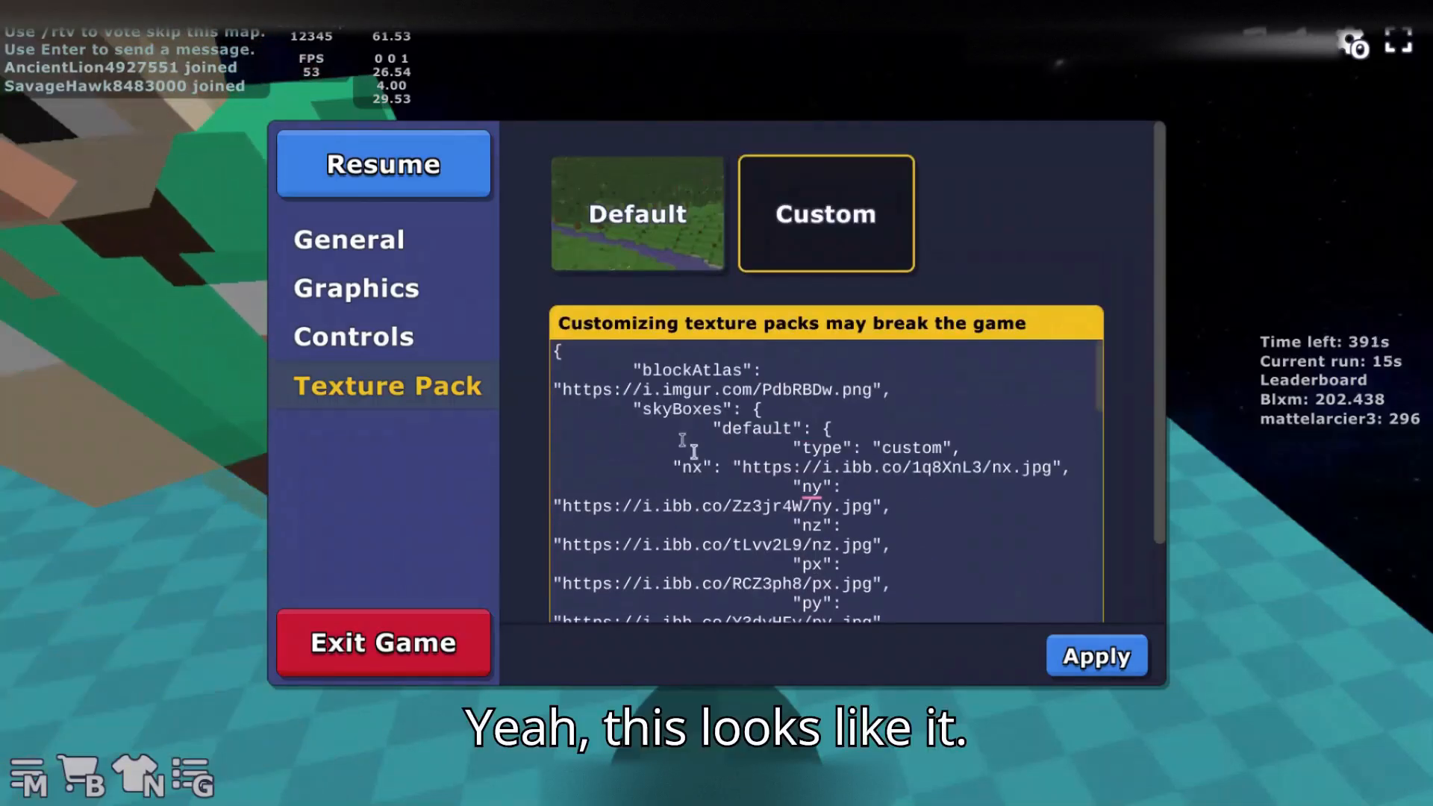
pyautogui.click(384, 164)
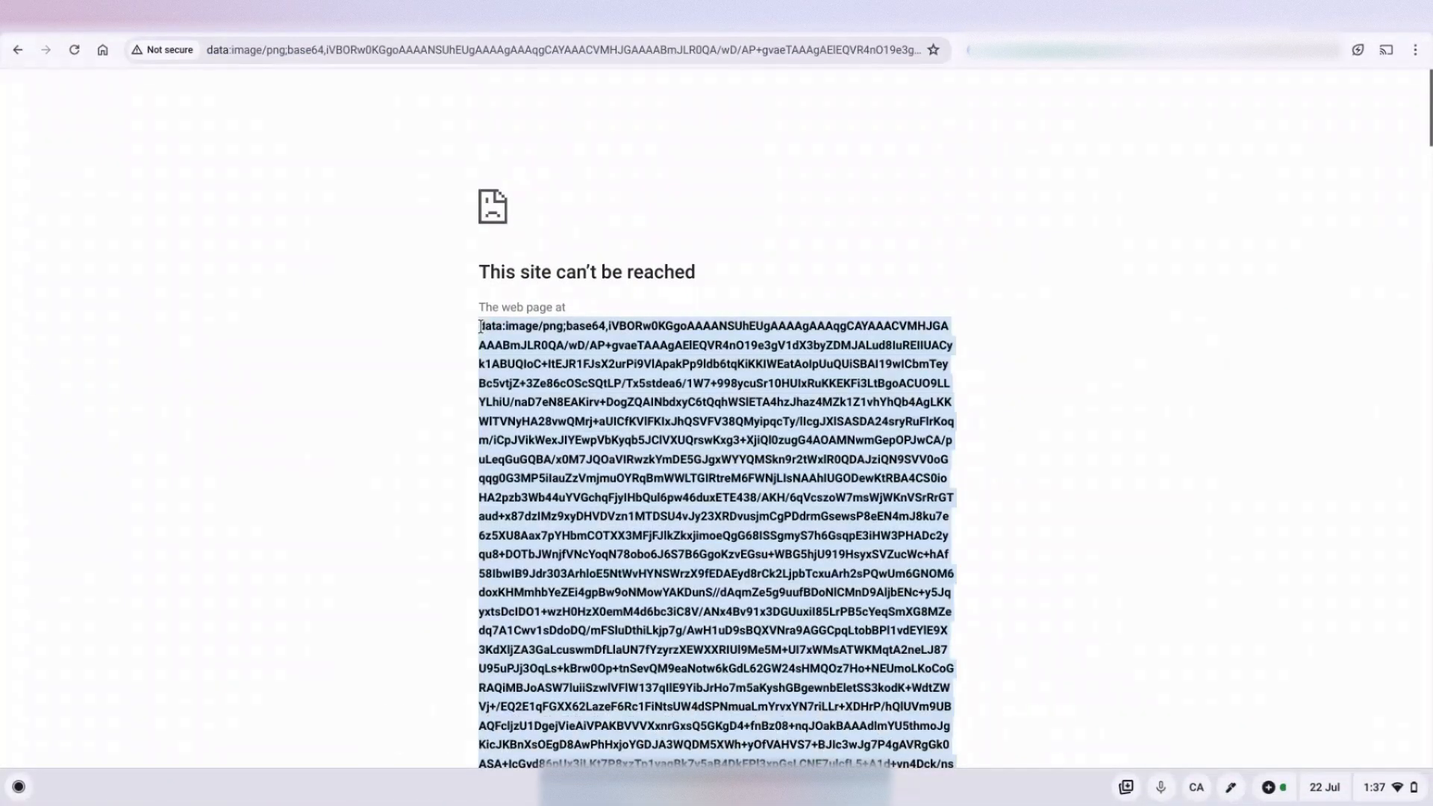
# Step: Try the base64 image data as a web address and copy the full address back
pyautogui.click(548, 50)
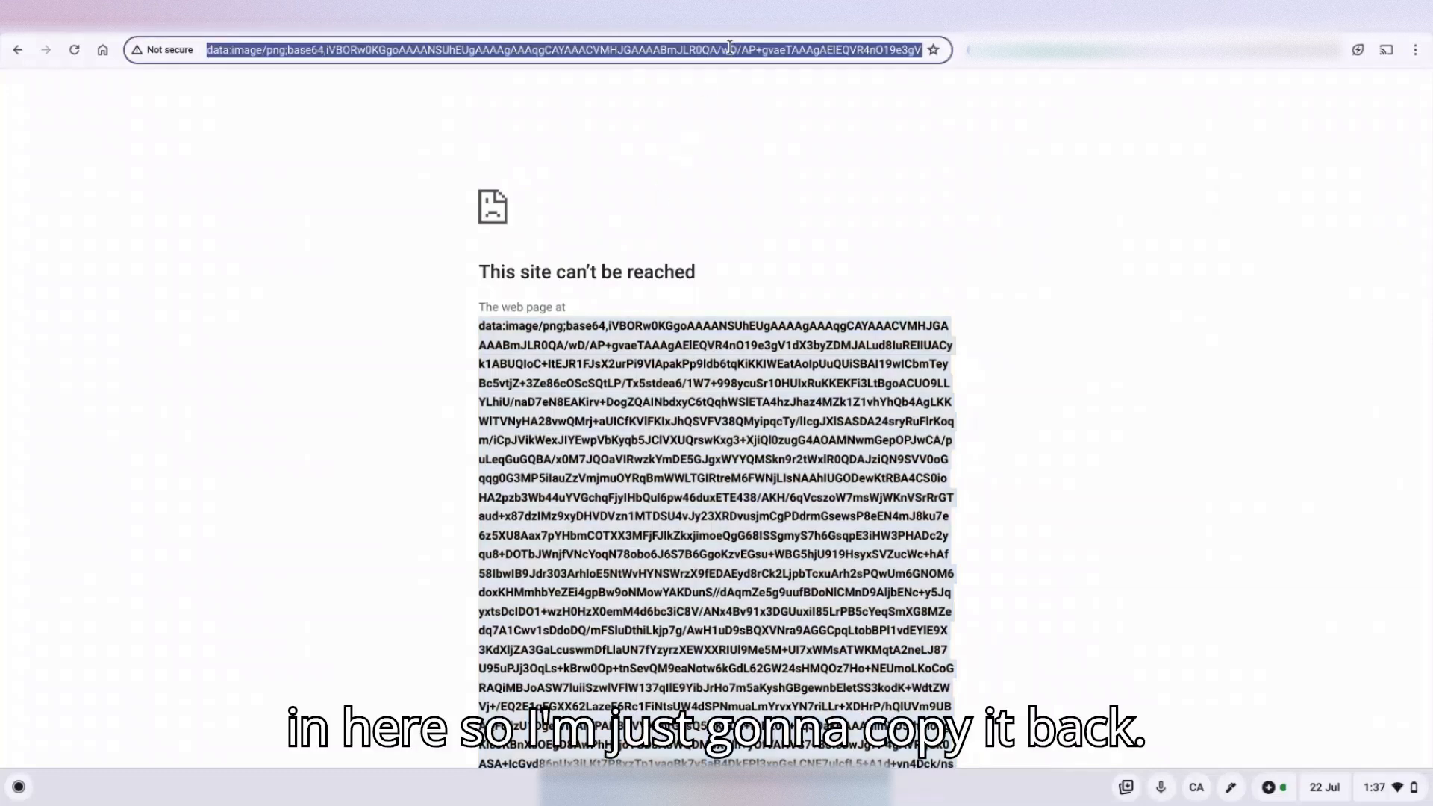
pyautogui.press('Return')
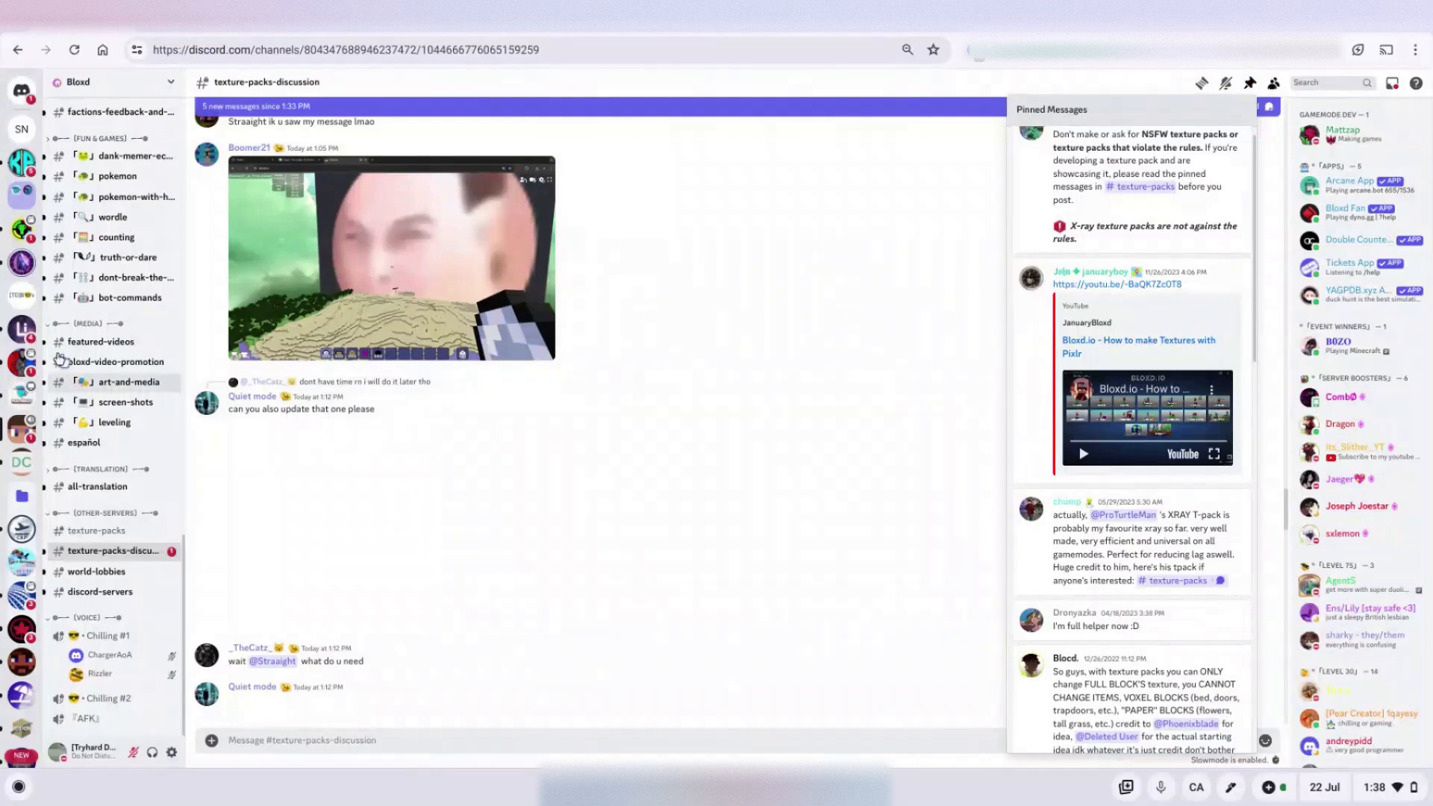
# Step: Switch to the texture-packs channel of the Bloxd Discord server
pyautogui.click(1251, 103)
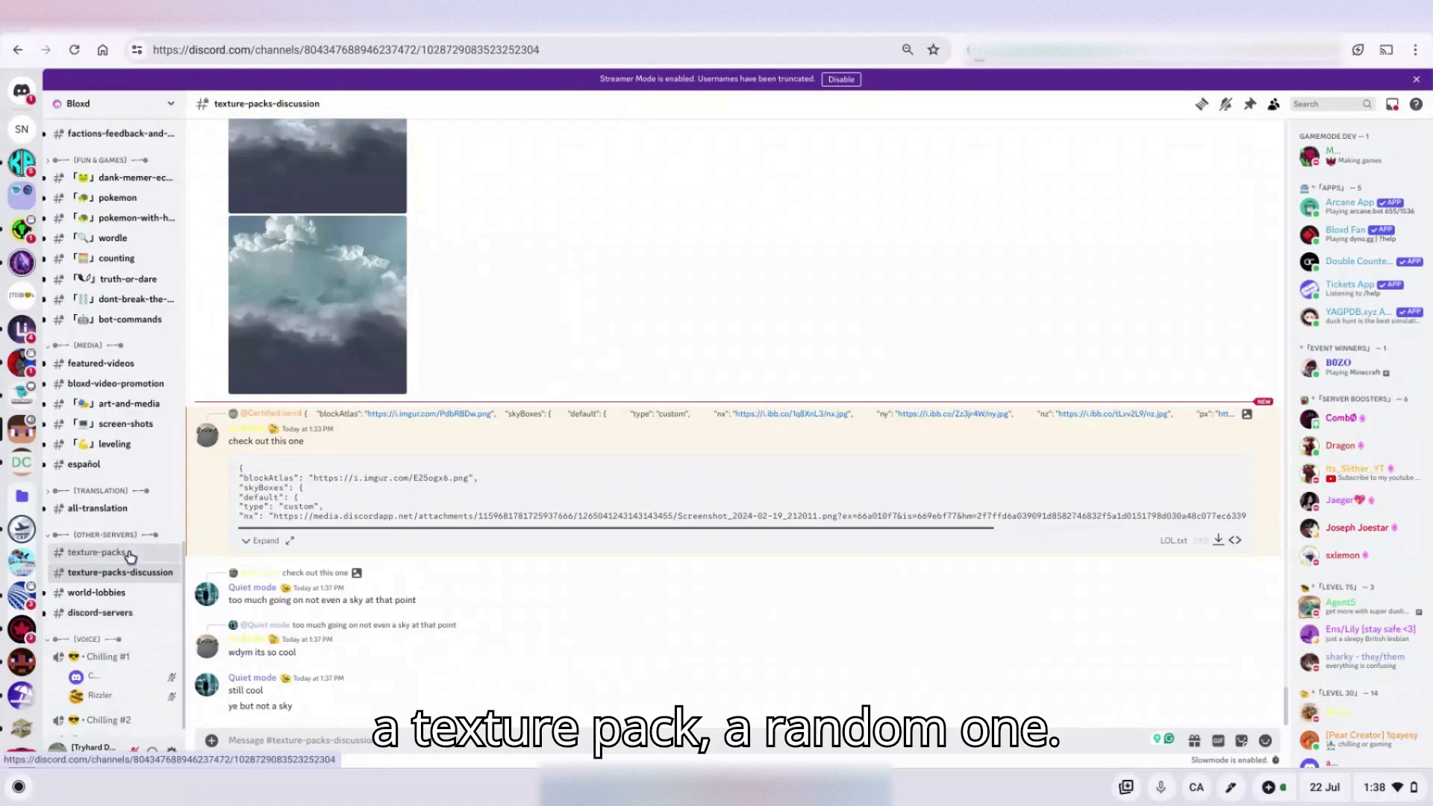
pyautogui.click(95, 552)
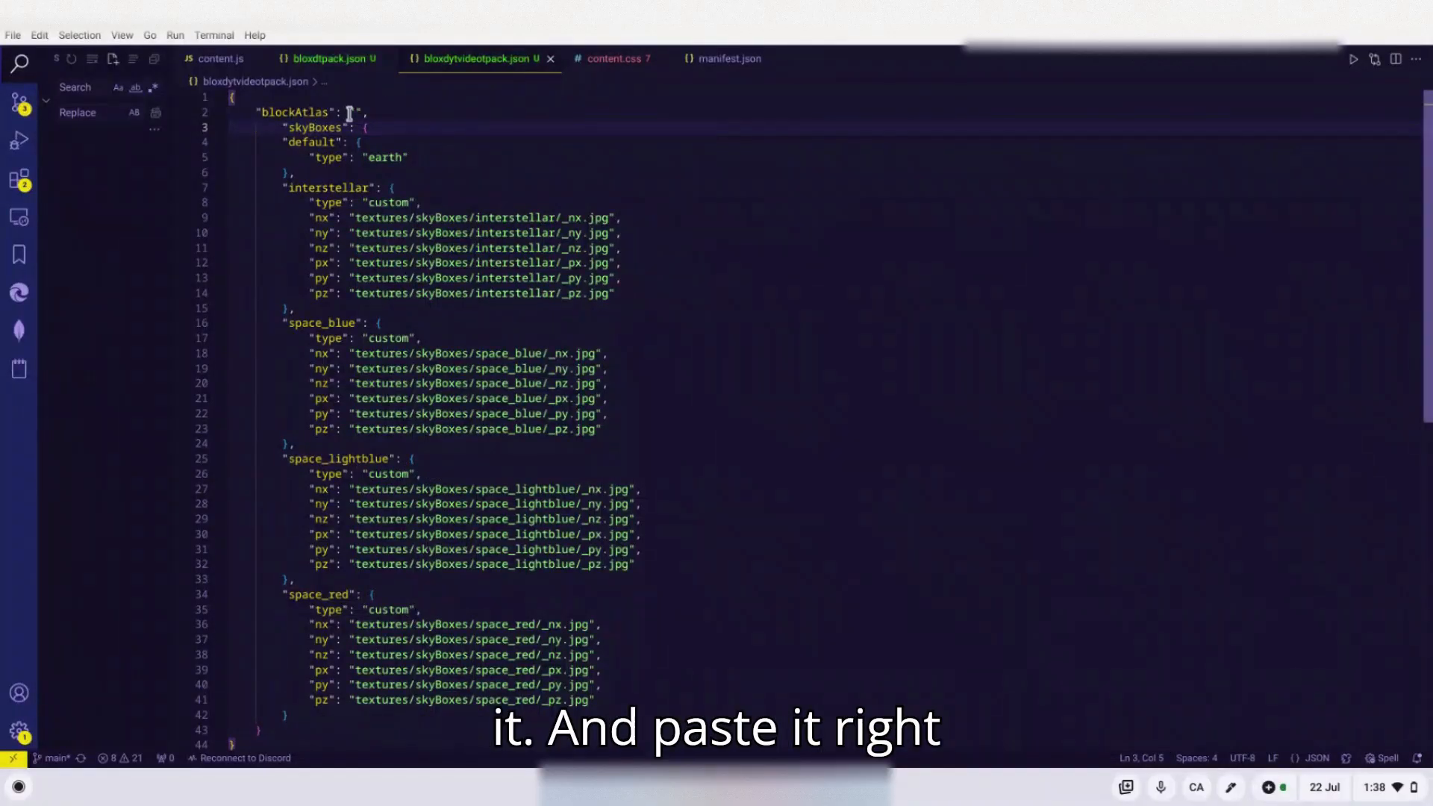
# Step: Paste the block atlas image link into the empty blockAtlas value on line 2
pyautogui.click(355, 112)
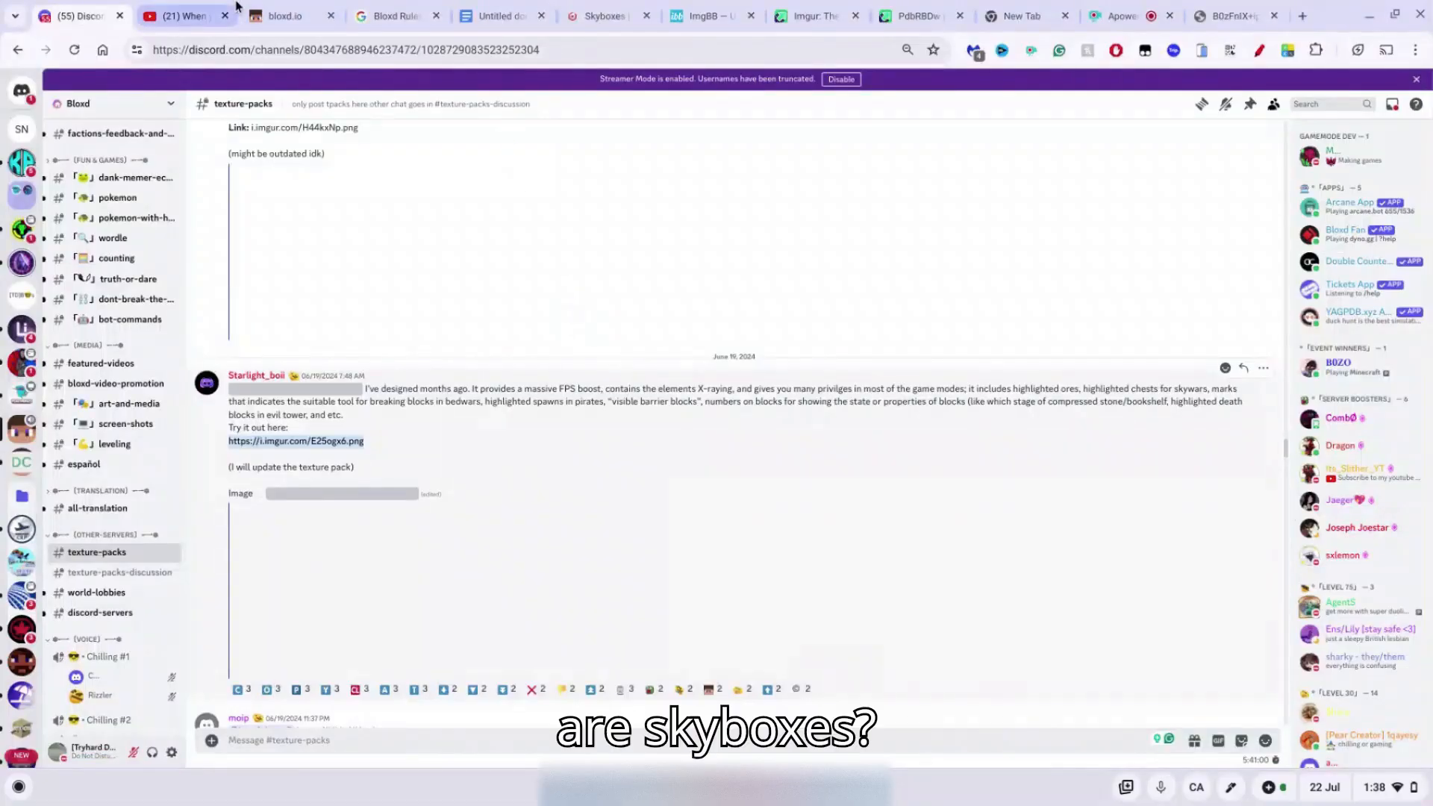
pyautogui.click(603, 15)
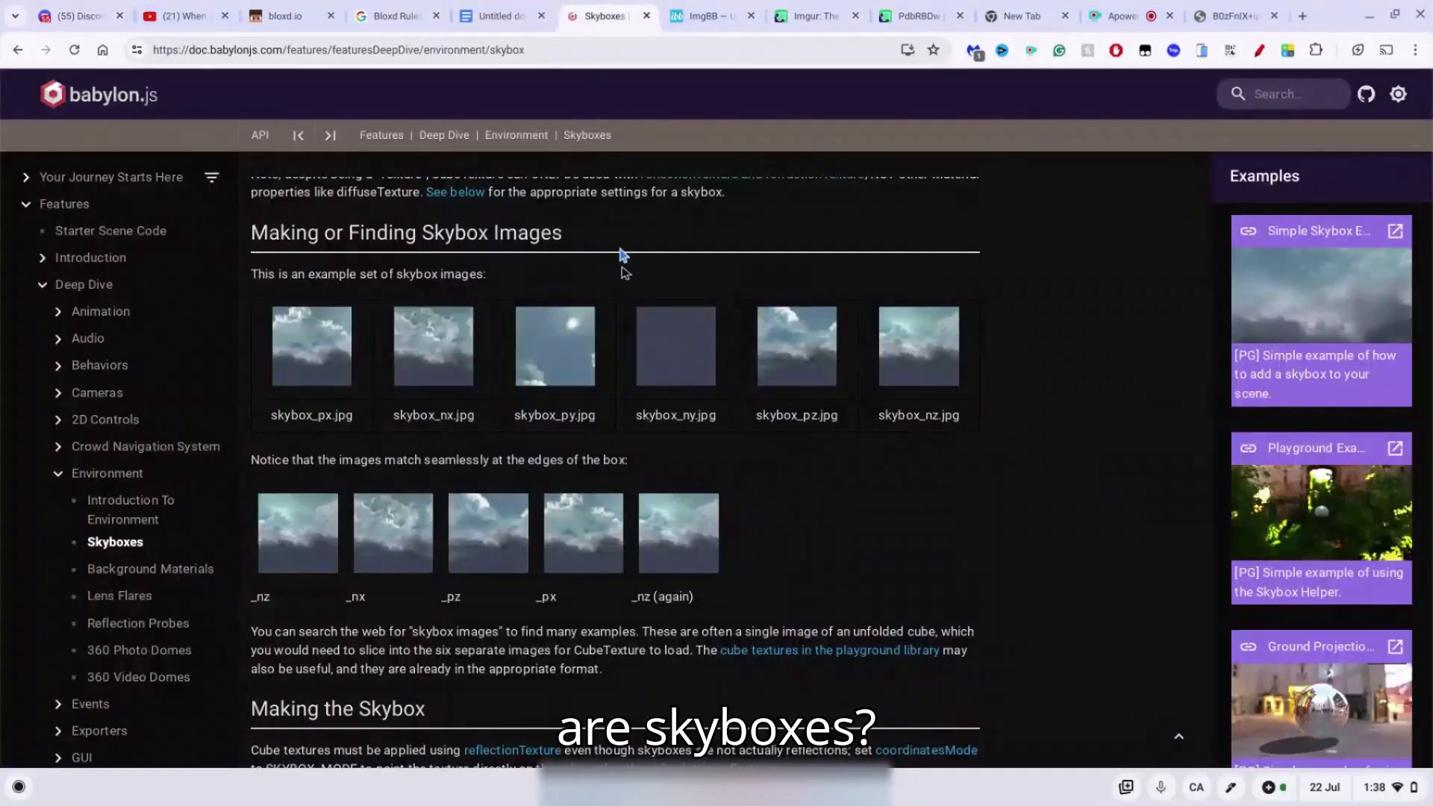
pyautogui.scroll(3)
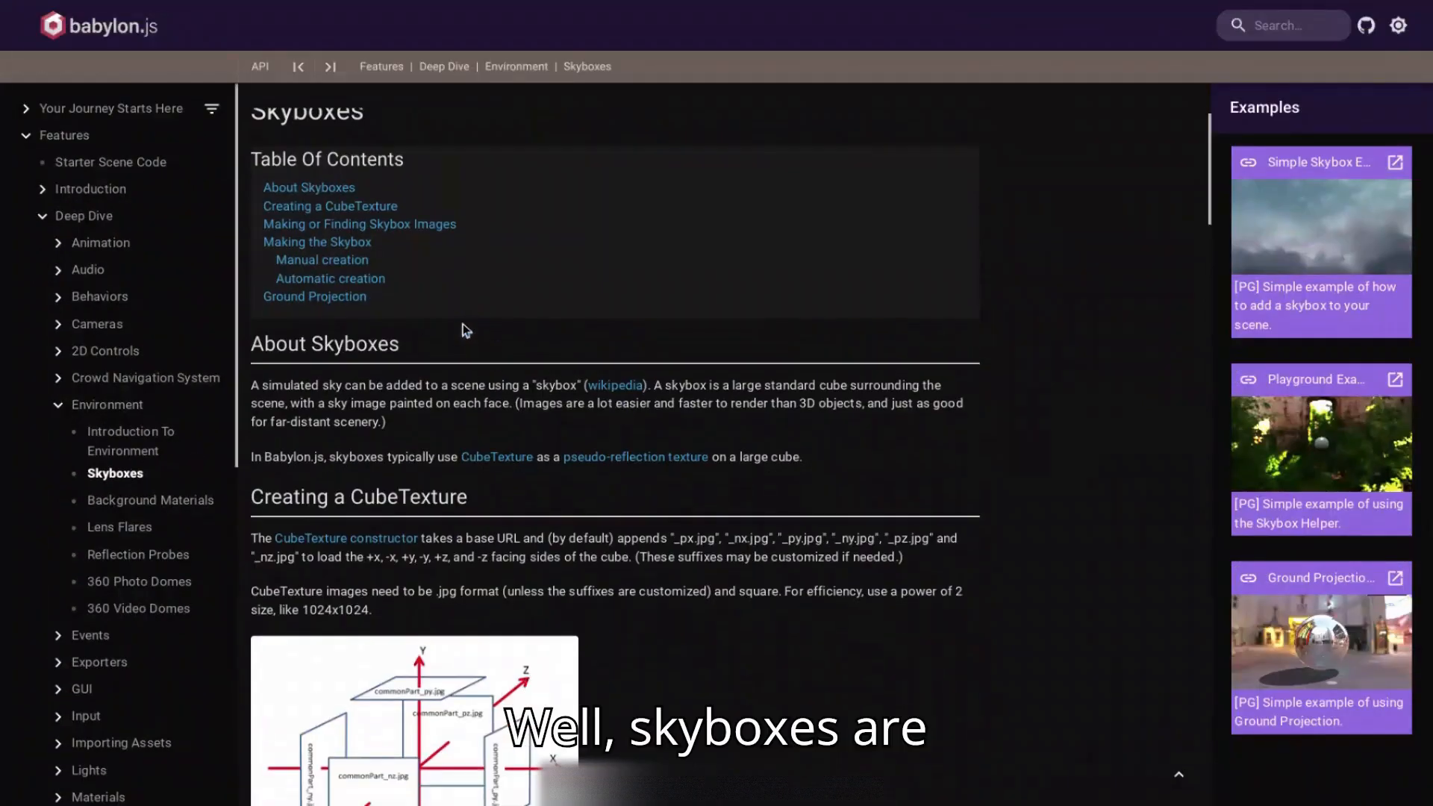
pyautogui.scroll(-3)
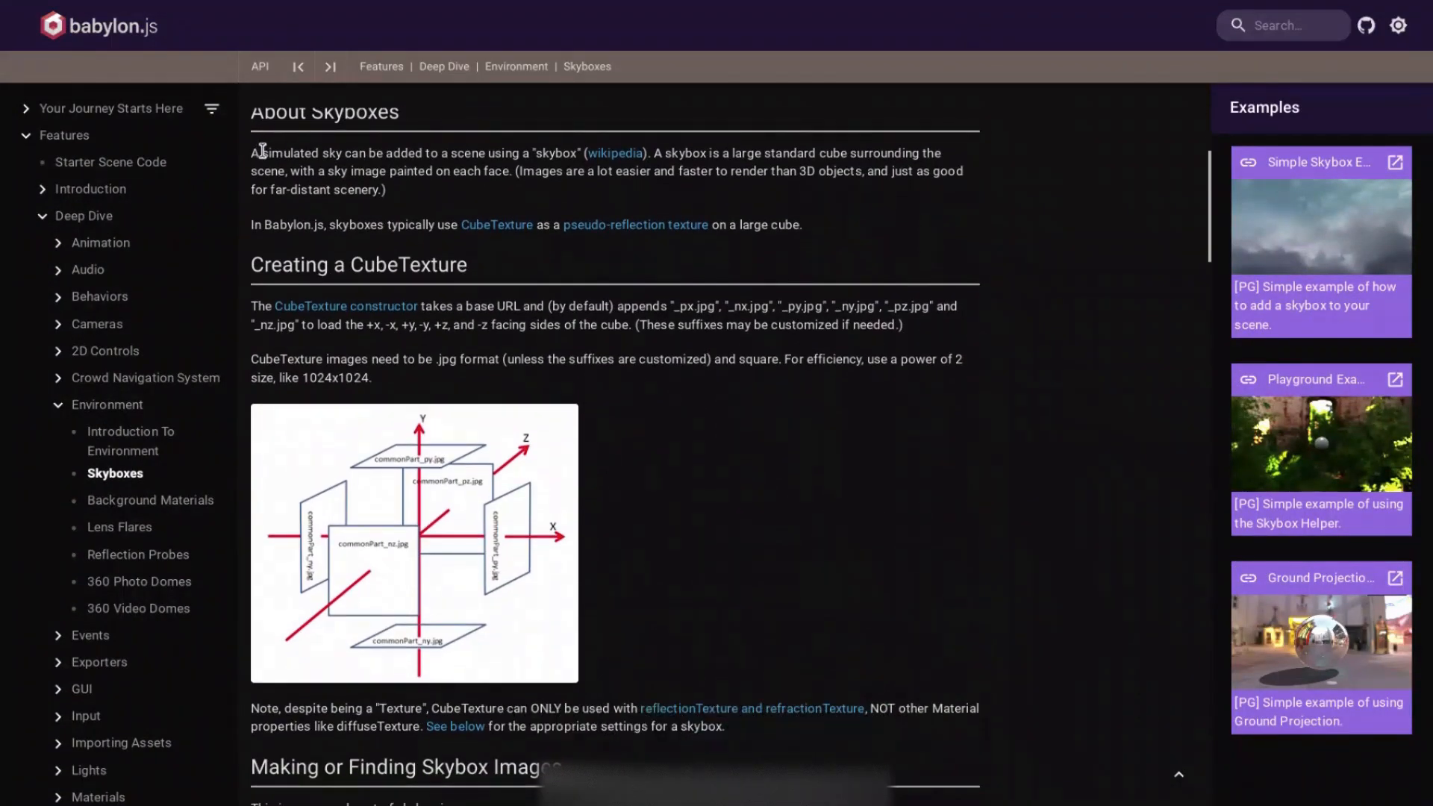
pyautogui.moveTo(253, 152); pyautogui.dragTo(427, 170)
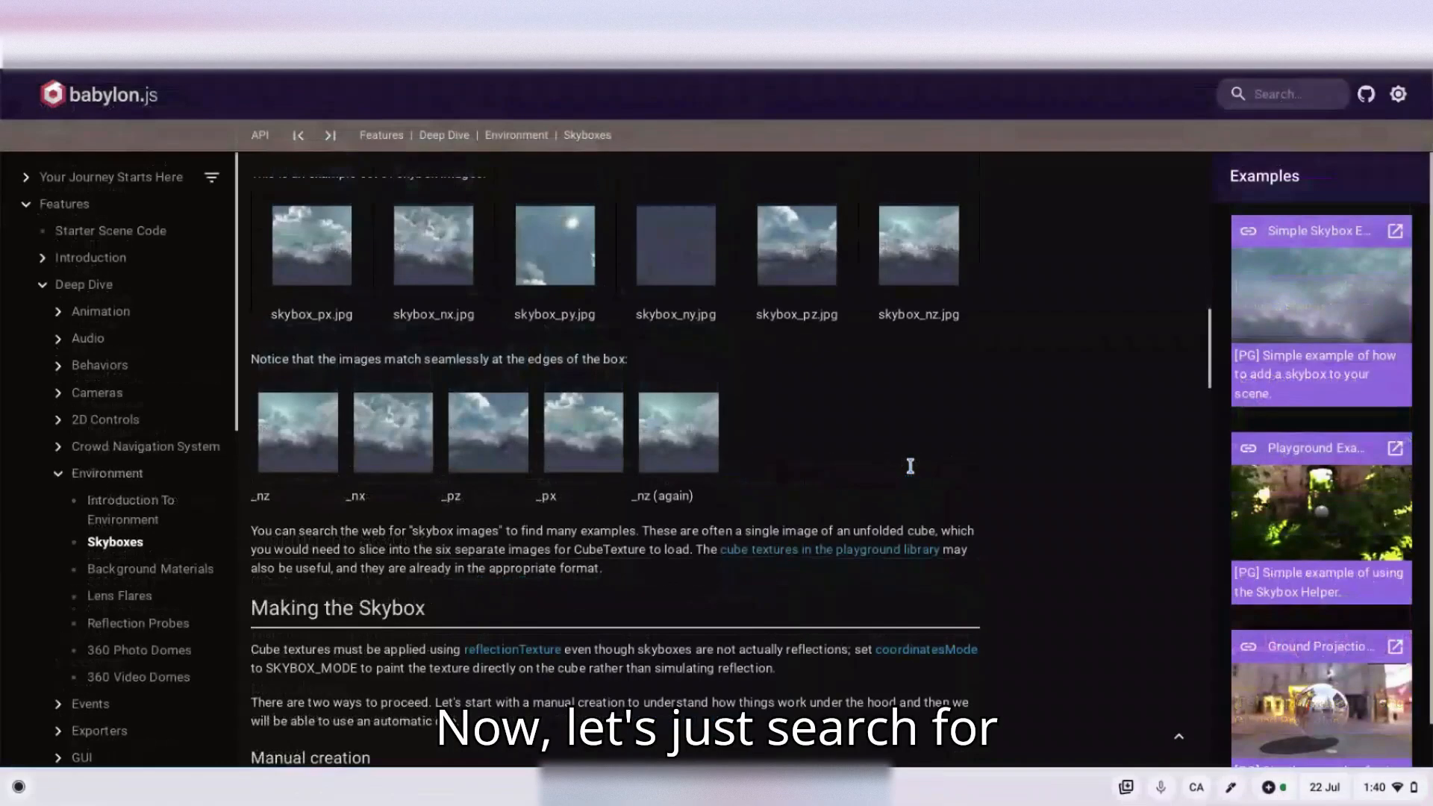
# Step: Save the first red SUBSCRIBE image result as sub.png
pyautogui.rightClick(142, 320)
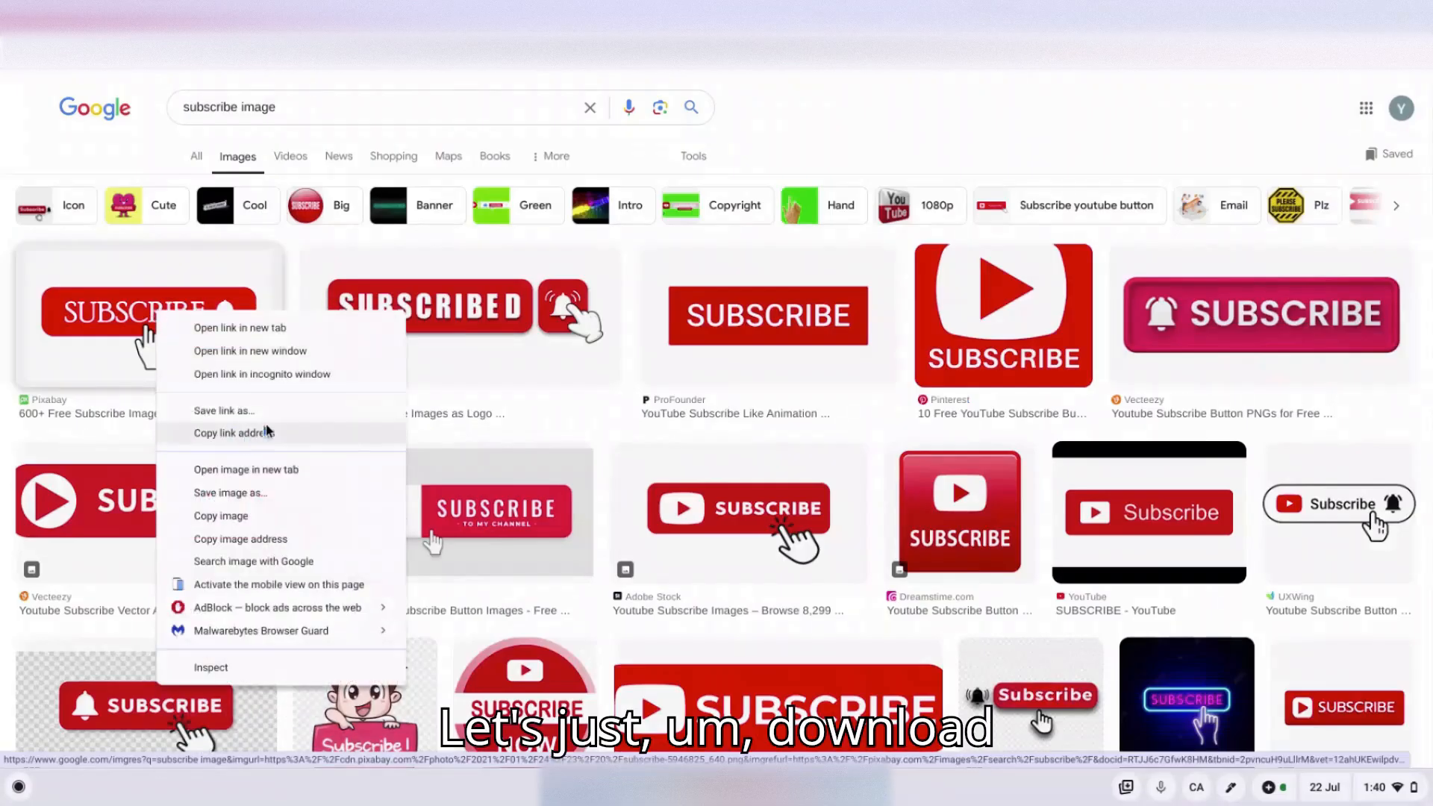
pyautogui.click(230, 493)
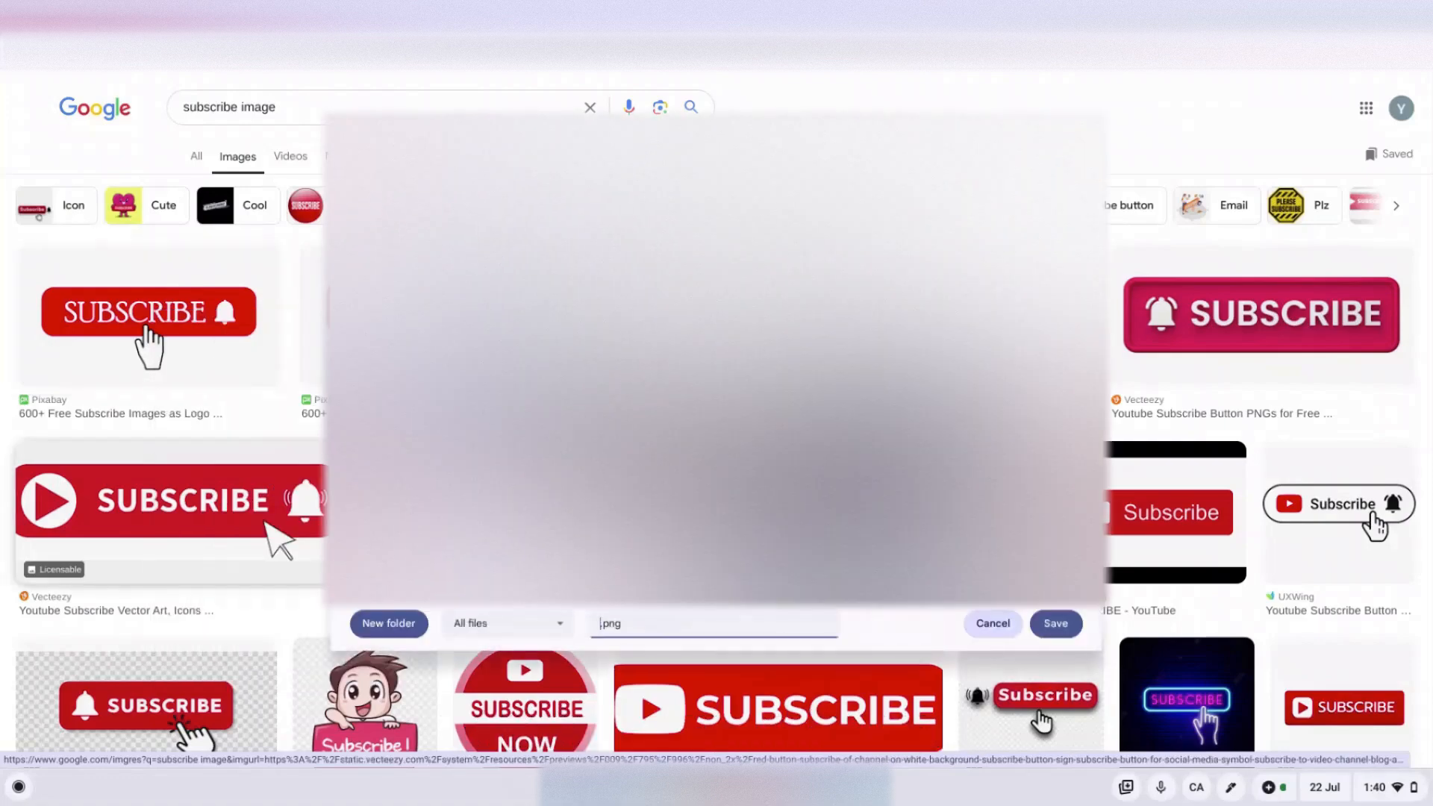
pyautogui.click(1056, 624)
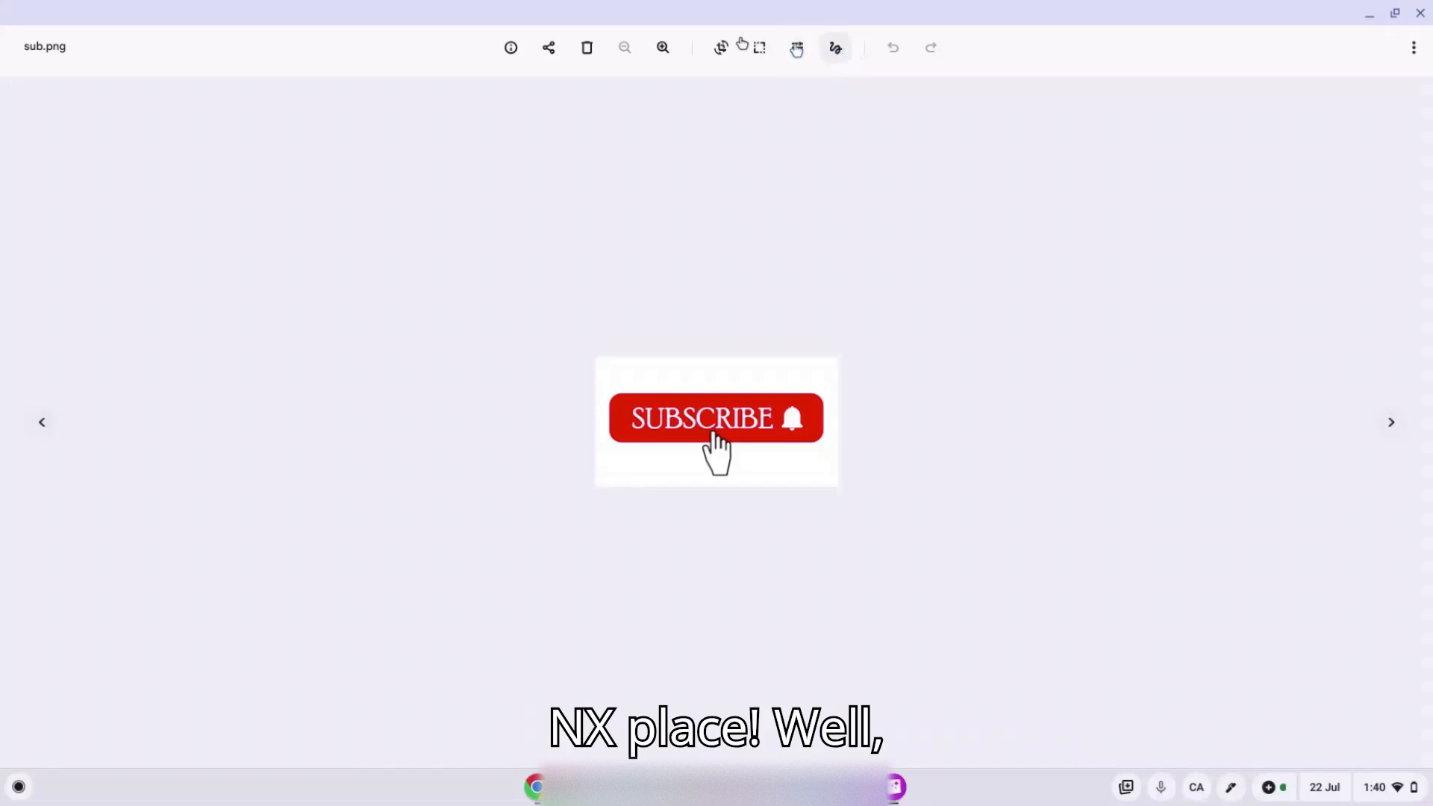
pyautogui.moveTo(719, 48)
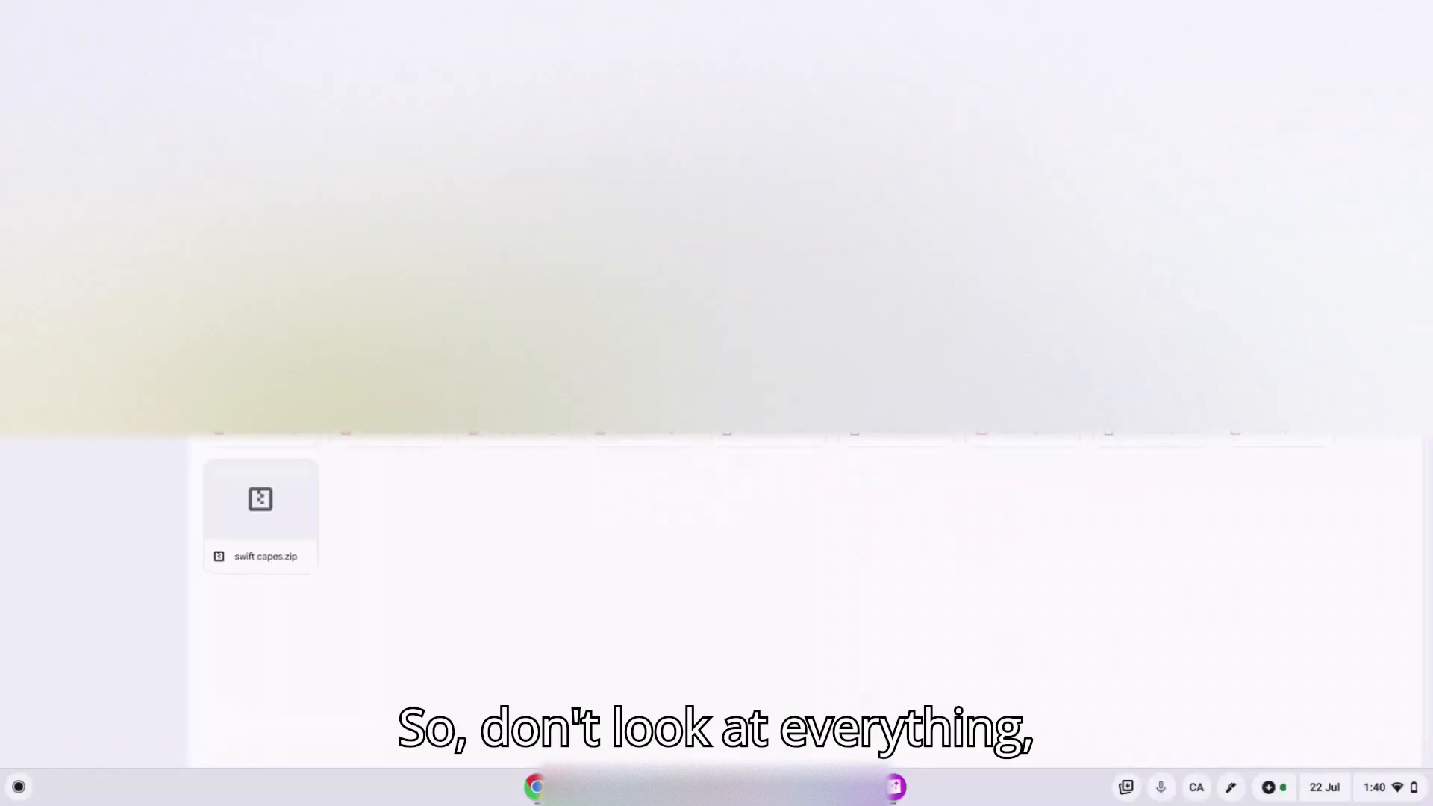
# Step: Replace the interstellar skybox px path with sub.jpg
pyautogui.doubleClick(260, 499)
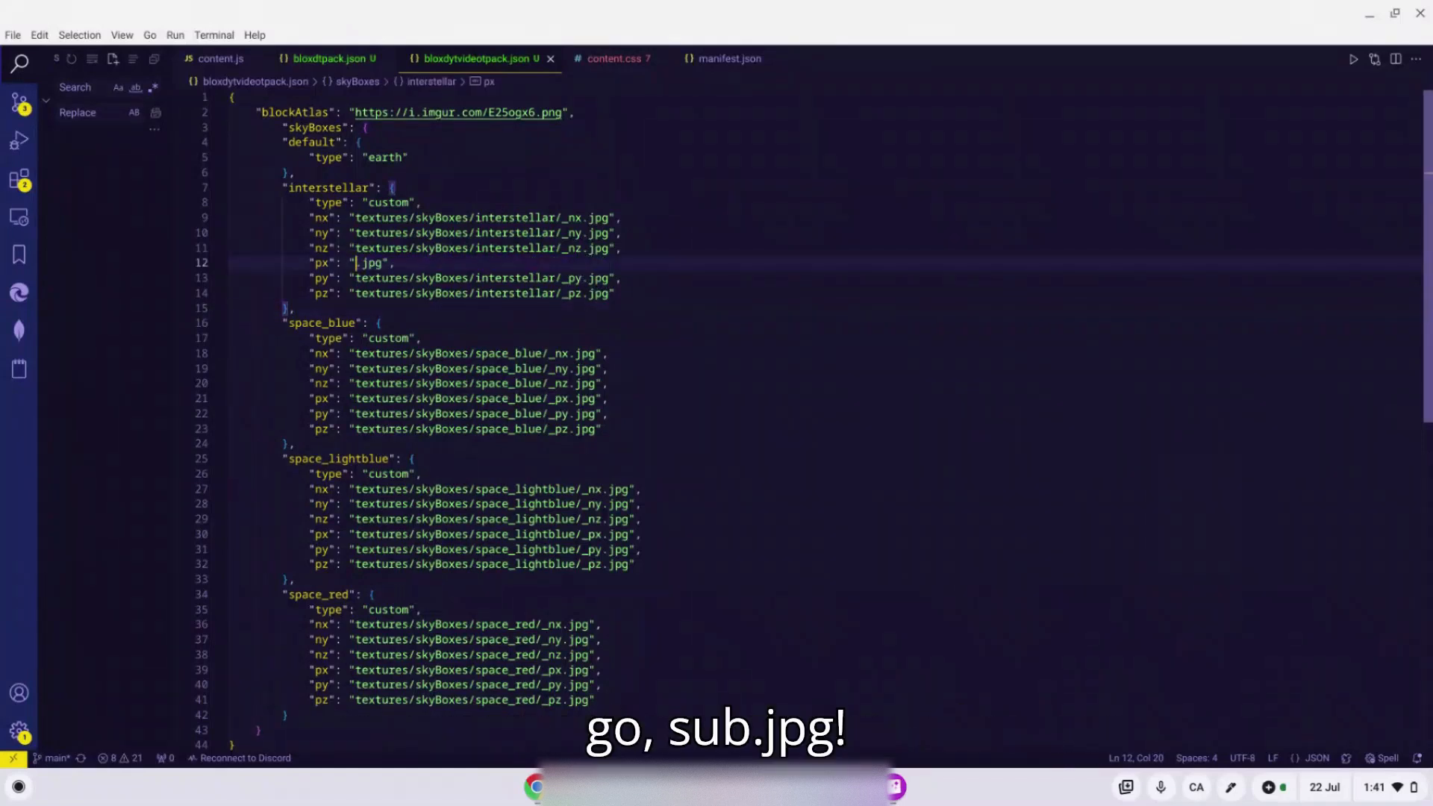
pyautogui.write('sub')
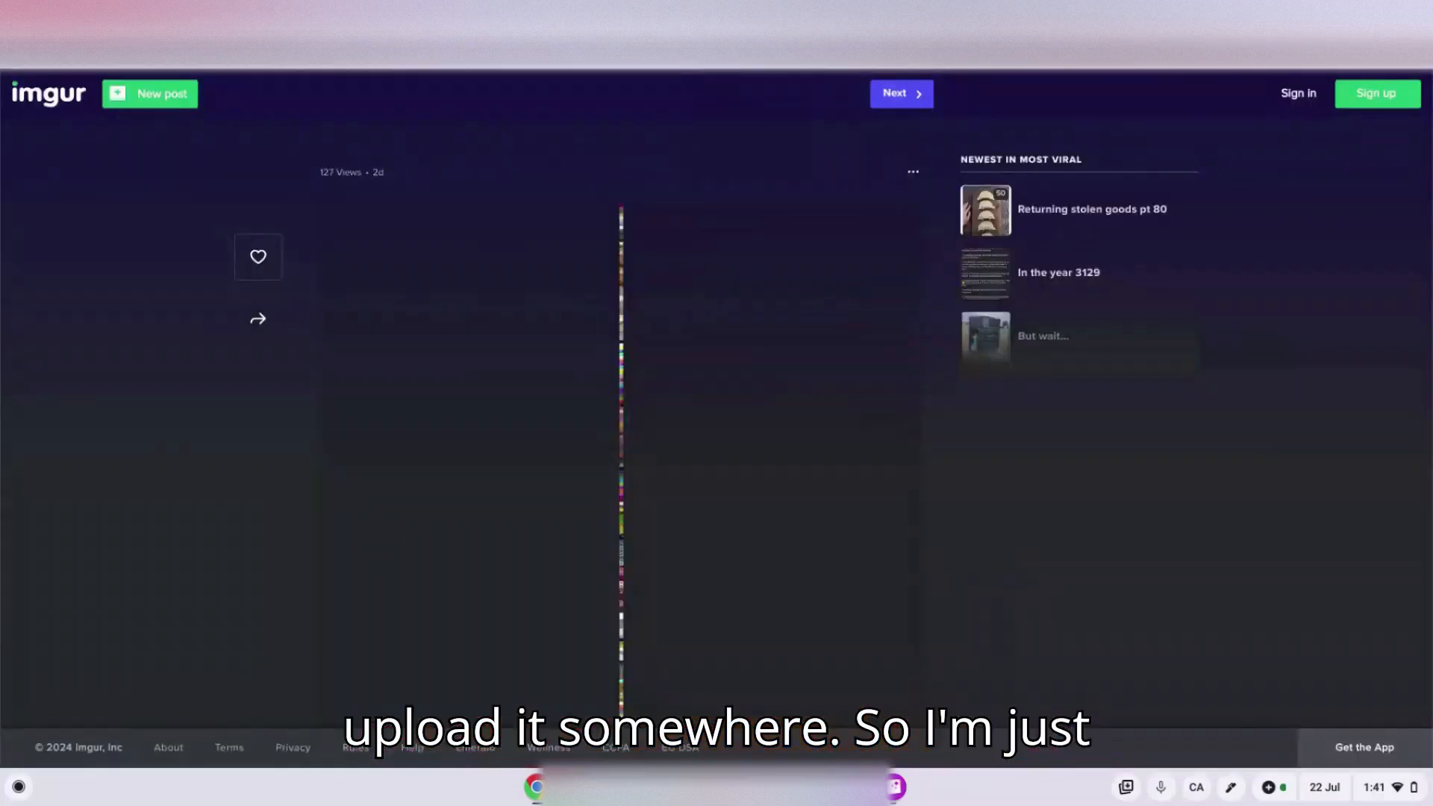
pyautogui.click(149, 92)
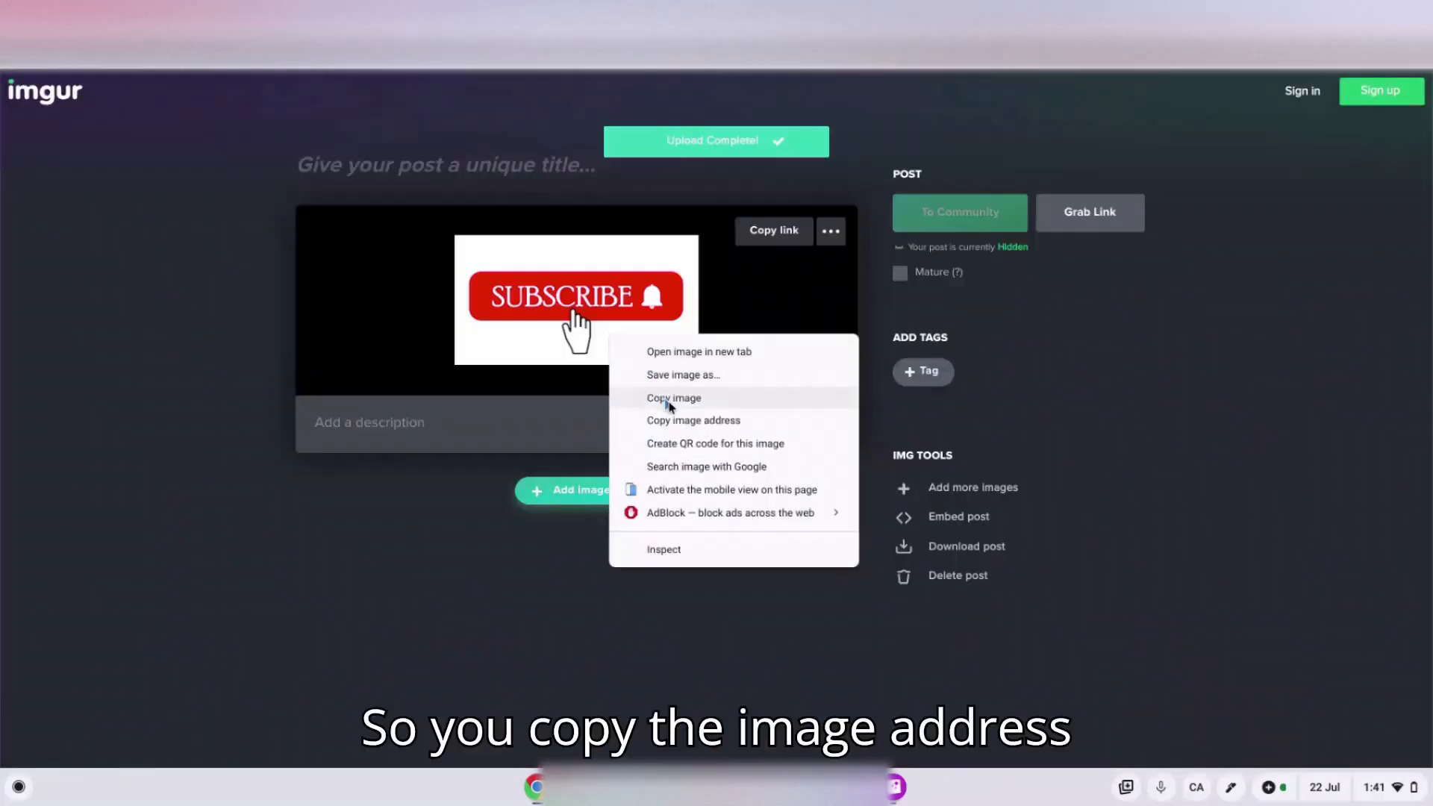
pyautogui.click(693, 419)
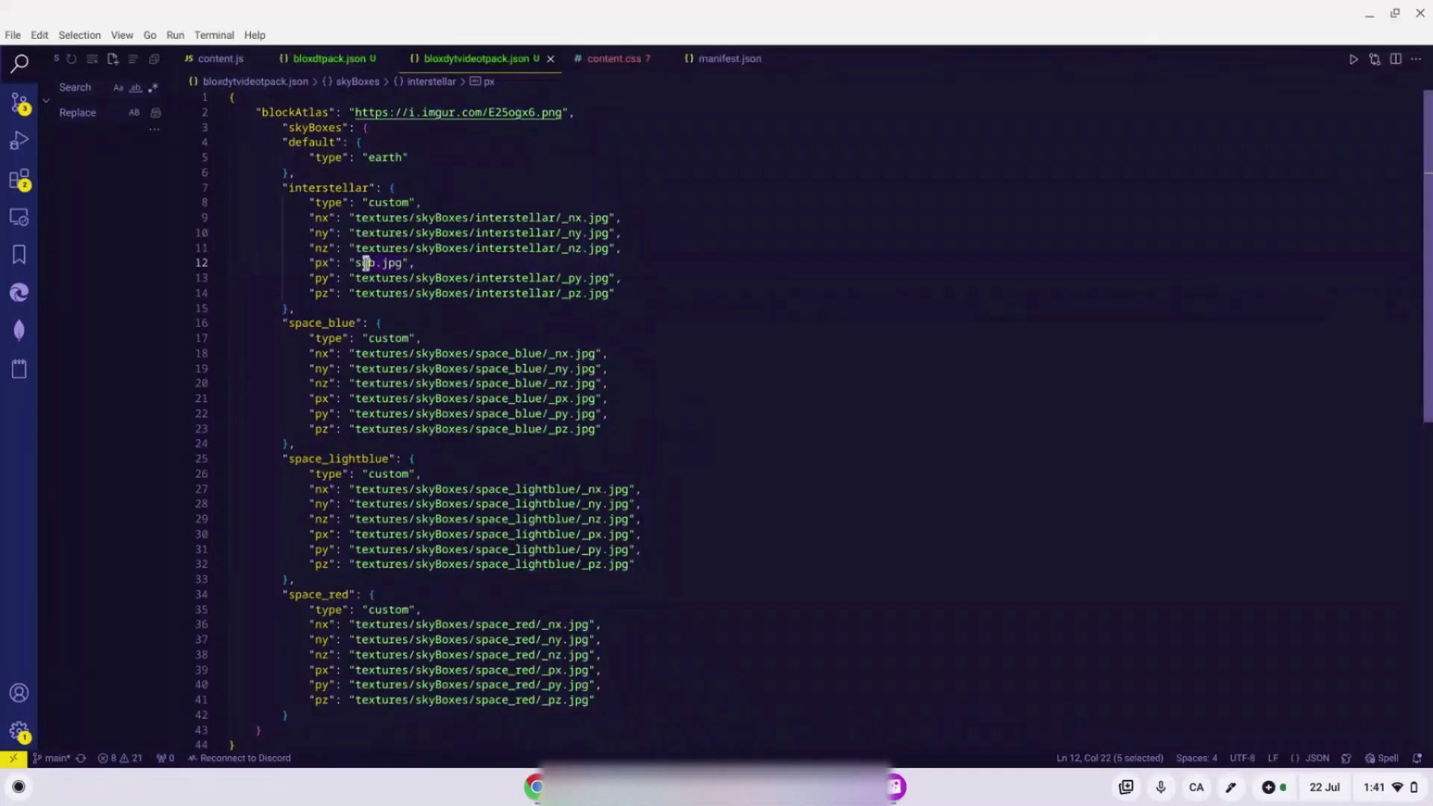
pyautogui.write('https://i.imgur.com/PAstZSQ.png')
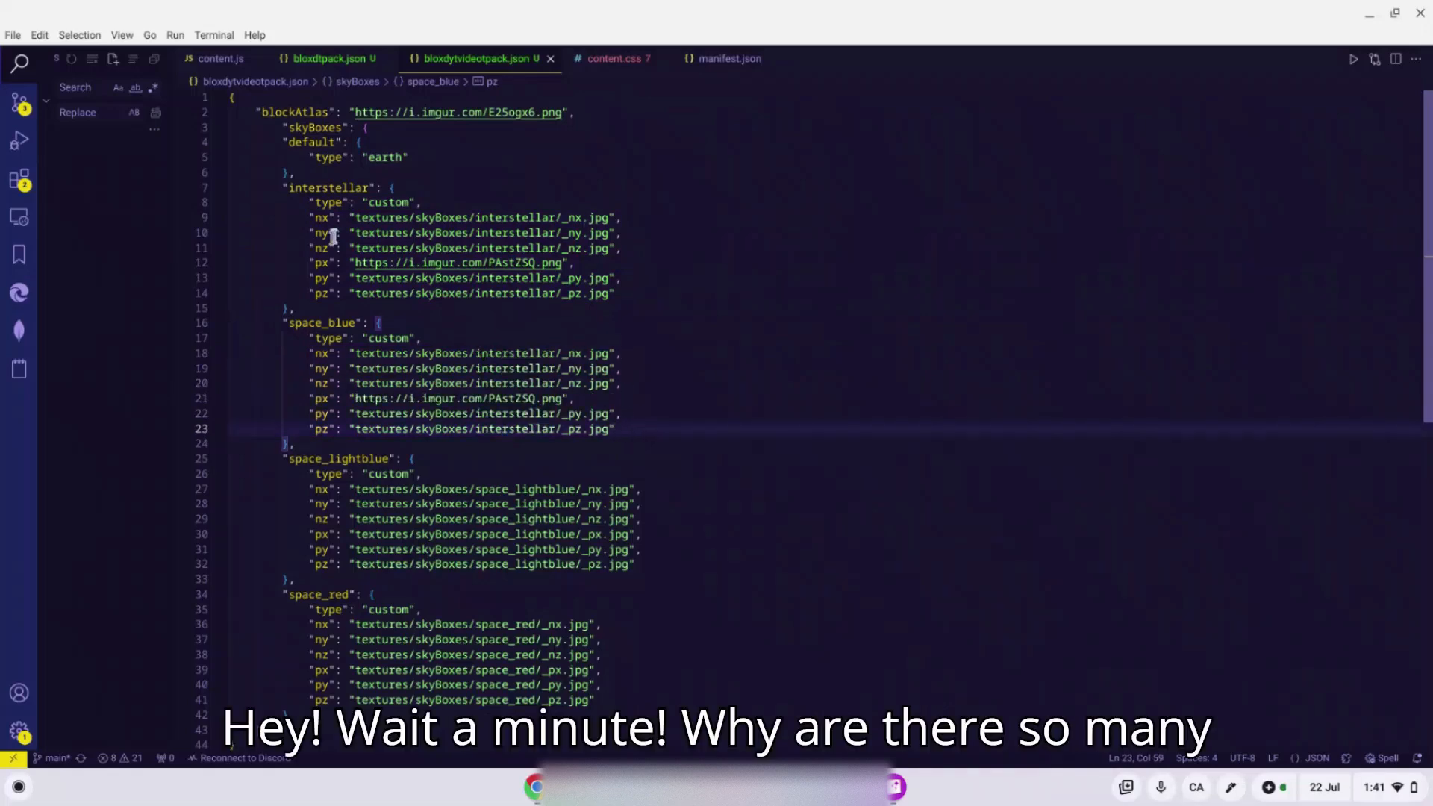
# Step: Change the default skybox "type" value from "earth" to "custom" in the texture pack JSON
pyautogui.scroll(-3)
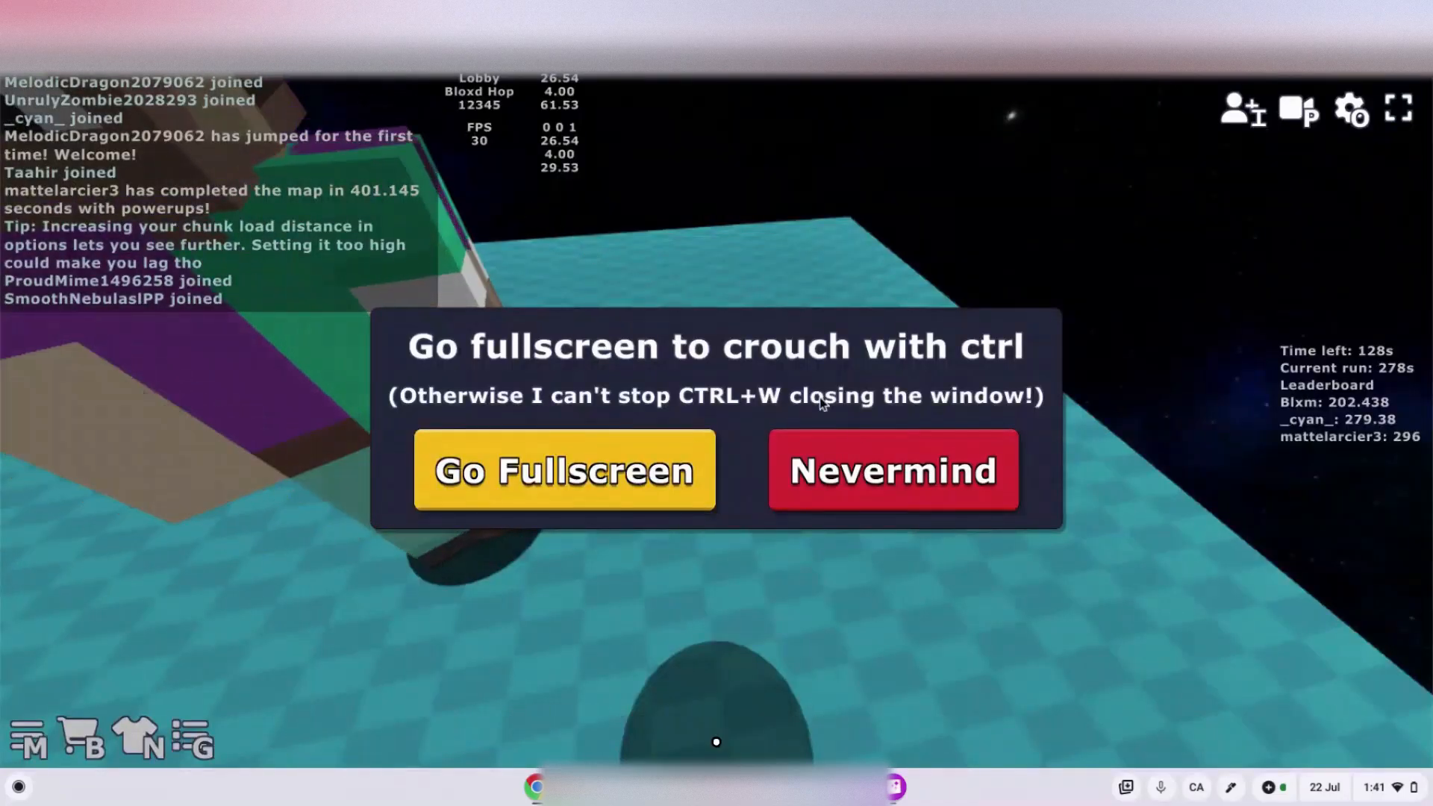
pyautogui.click(892, 470)
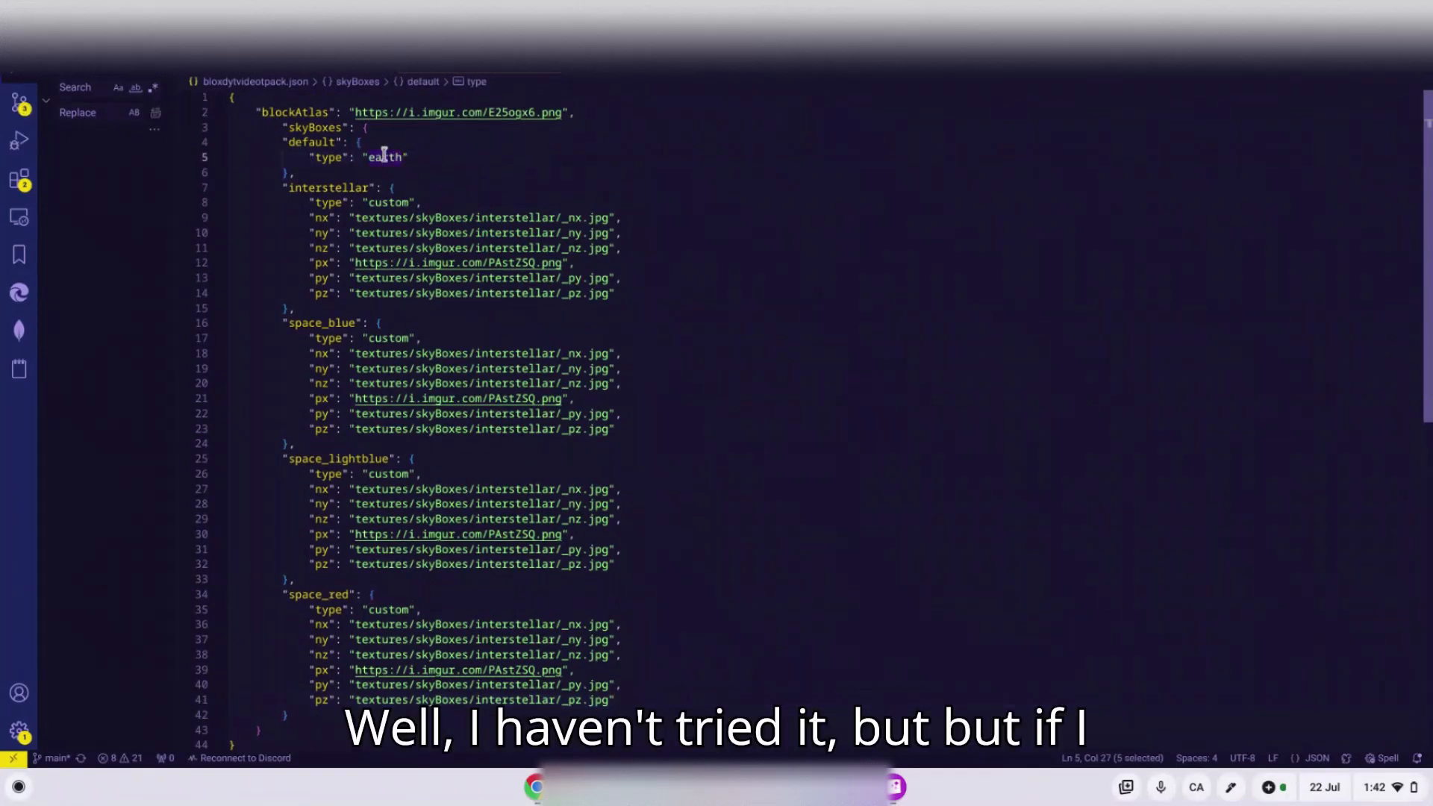
pyautogui.write('cu')
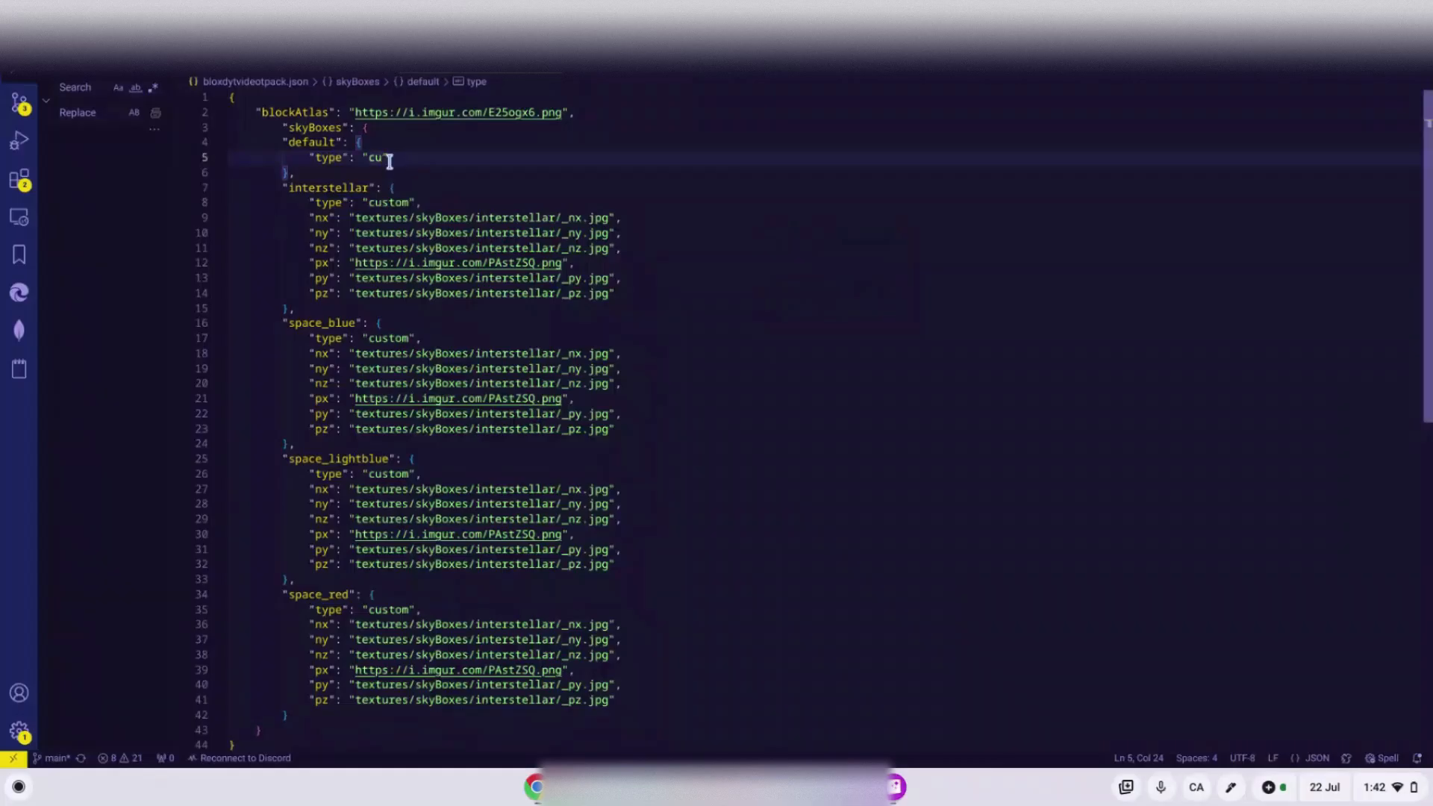
pyautogui.write('stom')
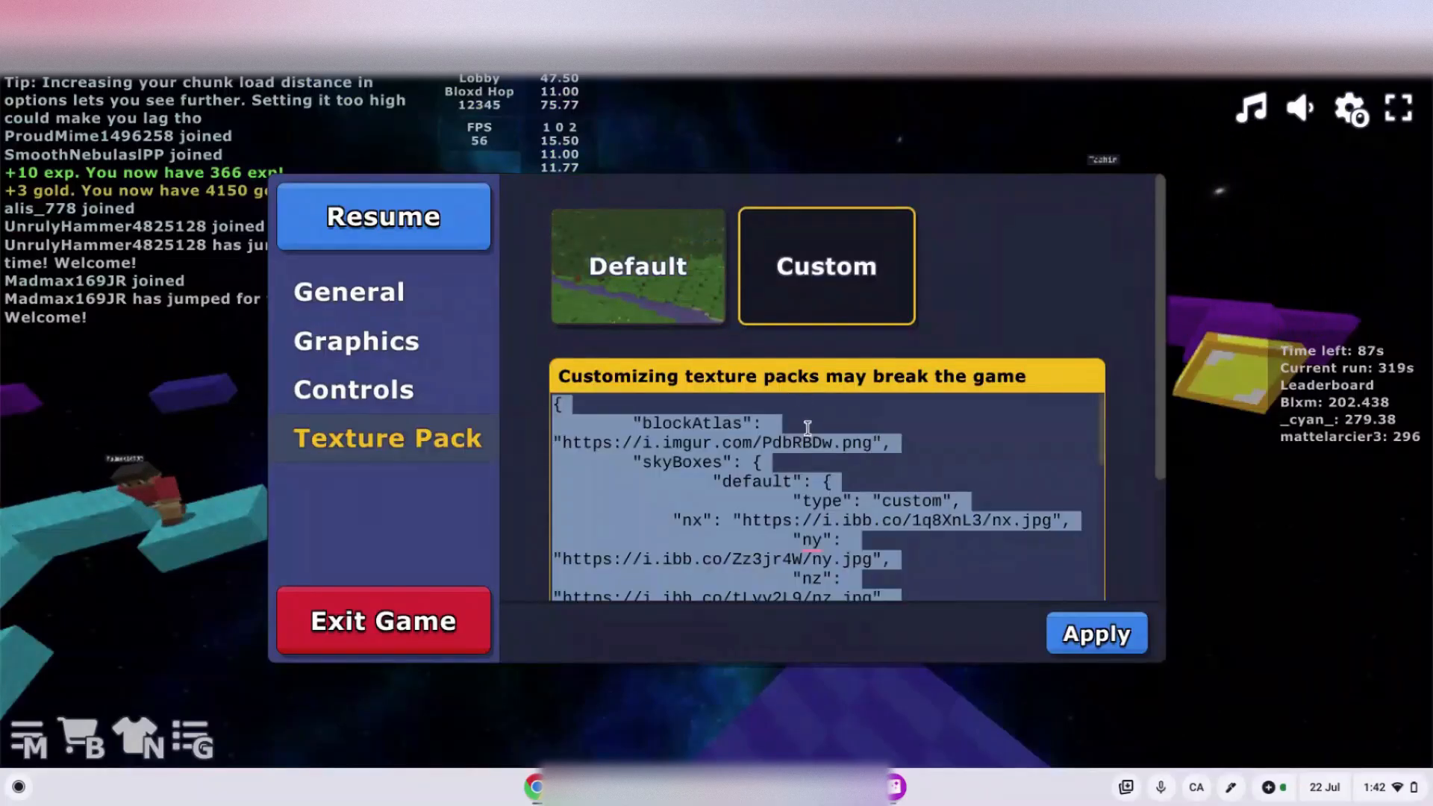
# Step: Apply the pasted custom texture pack and confirm reloading the site so Bloxd.io restarts with it
pyautogui.click(1096, 633)
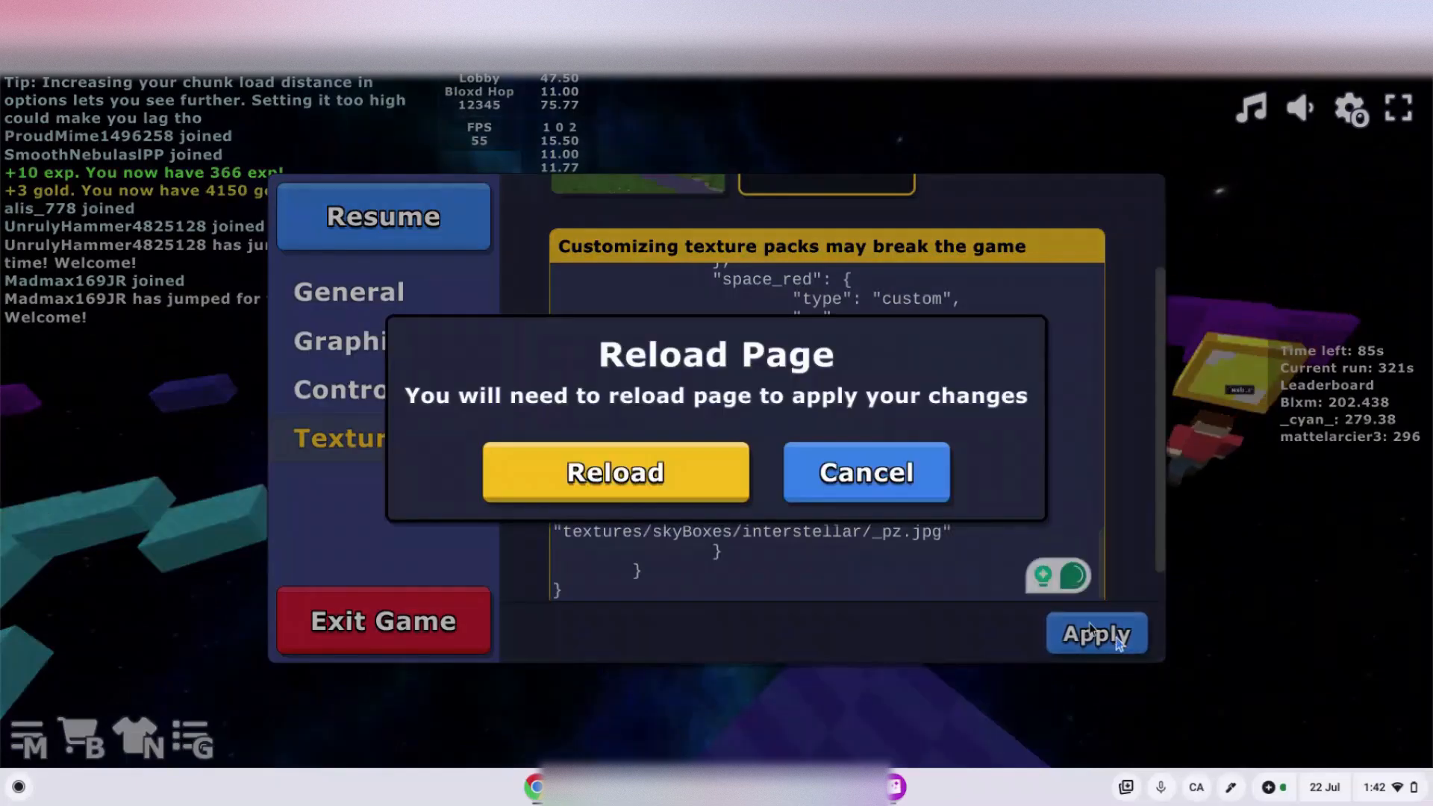
pyautogui.click(616, 472)
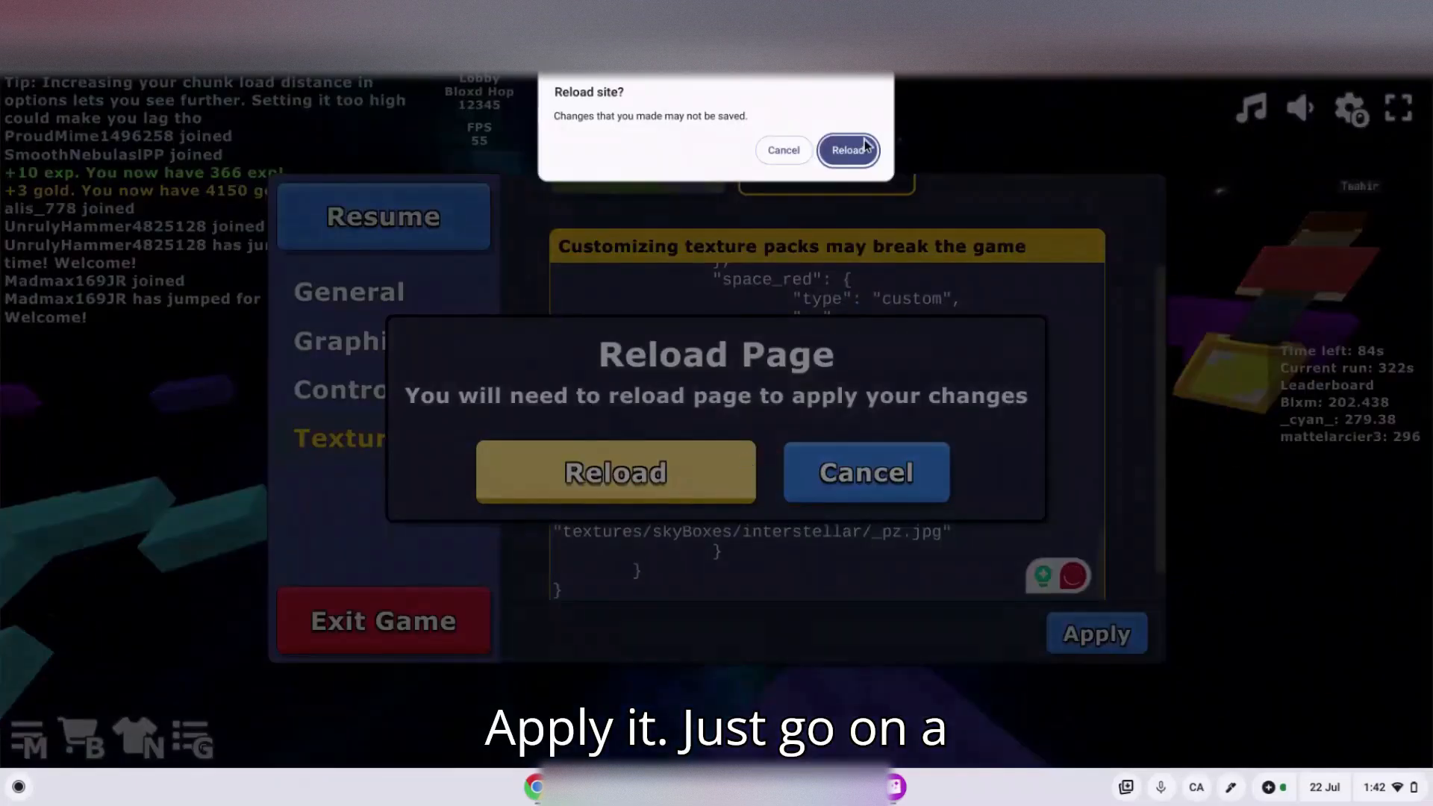
pyautogui.click(848, 149)
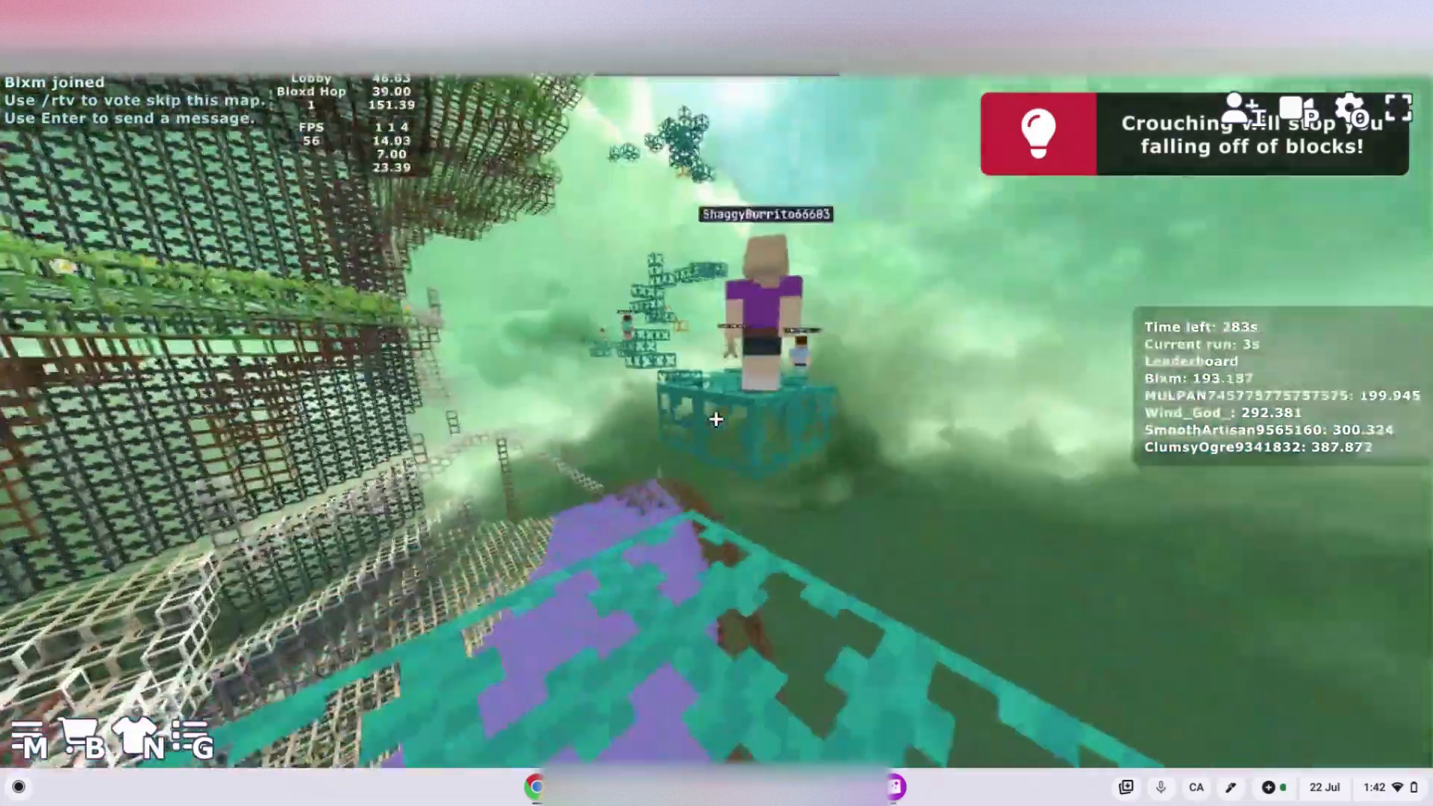
pyautogui.moveTo(717, 421)
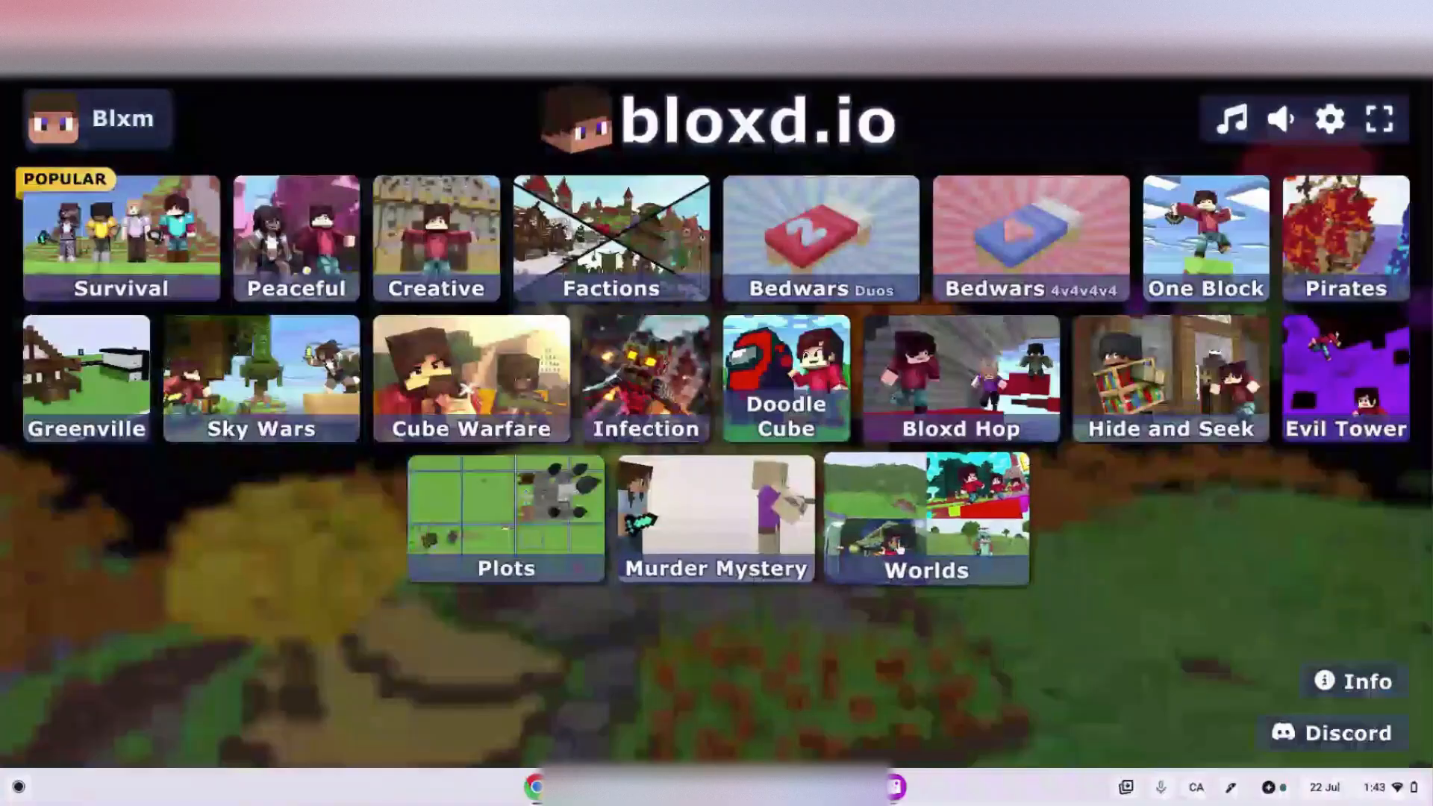
# Step: Enter the Worlds game mode to spawn into a world under the new skybox
pyautogui.click(926, 521)
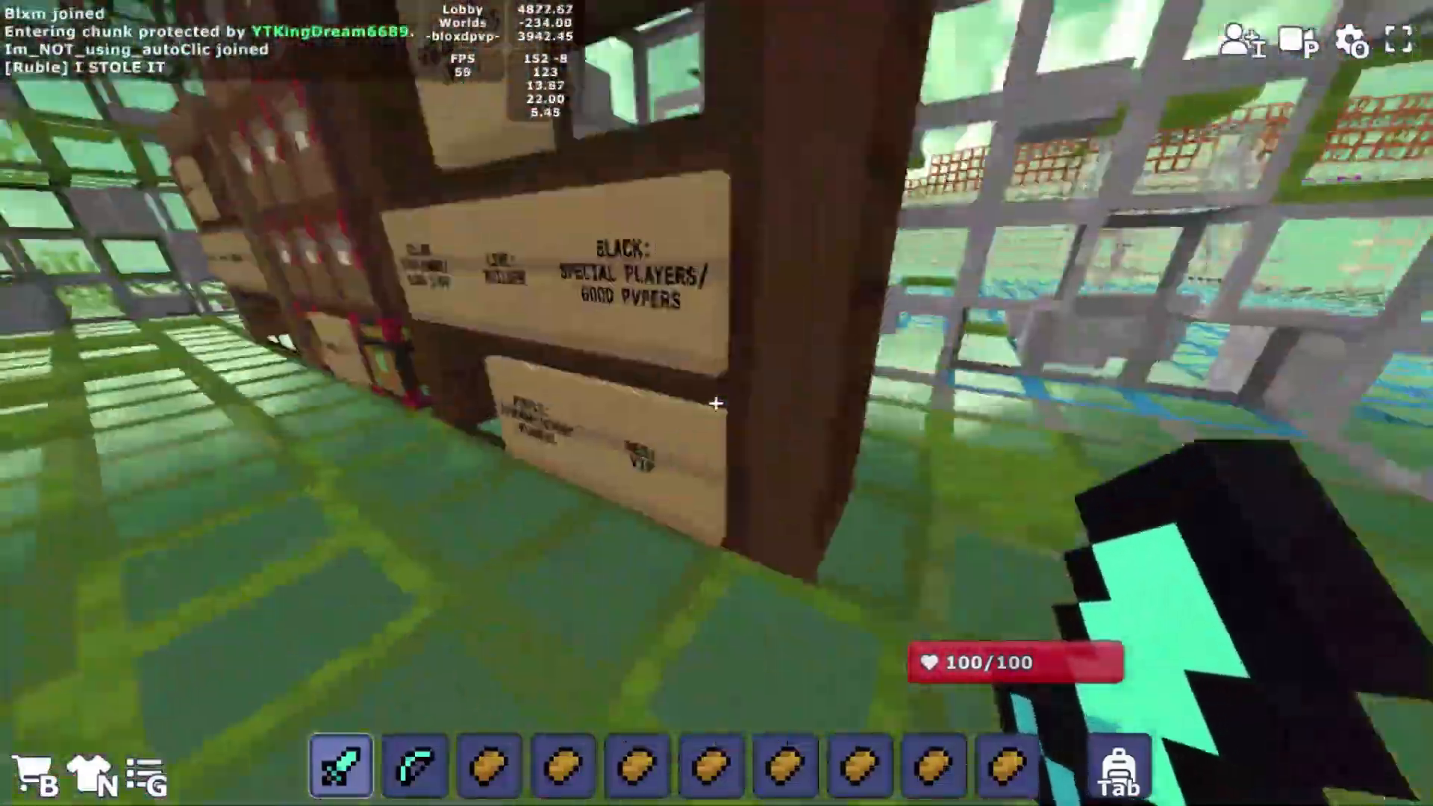
pyautogui.moveTo(717, 403)
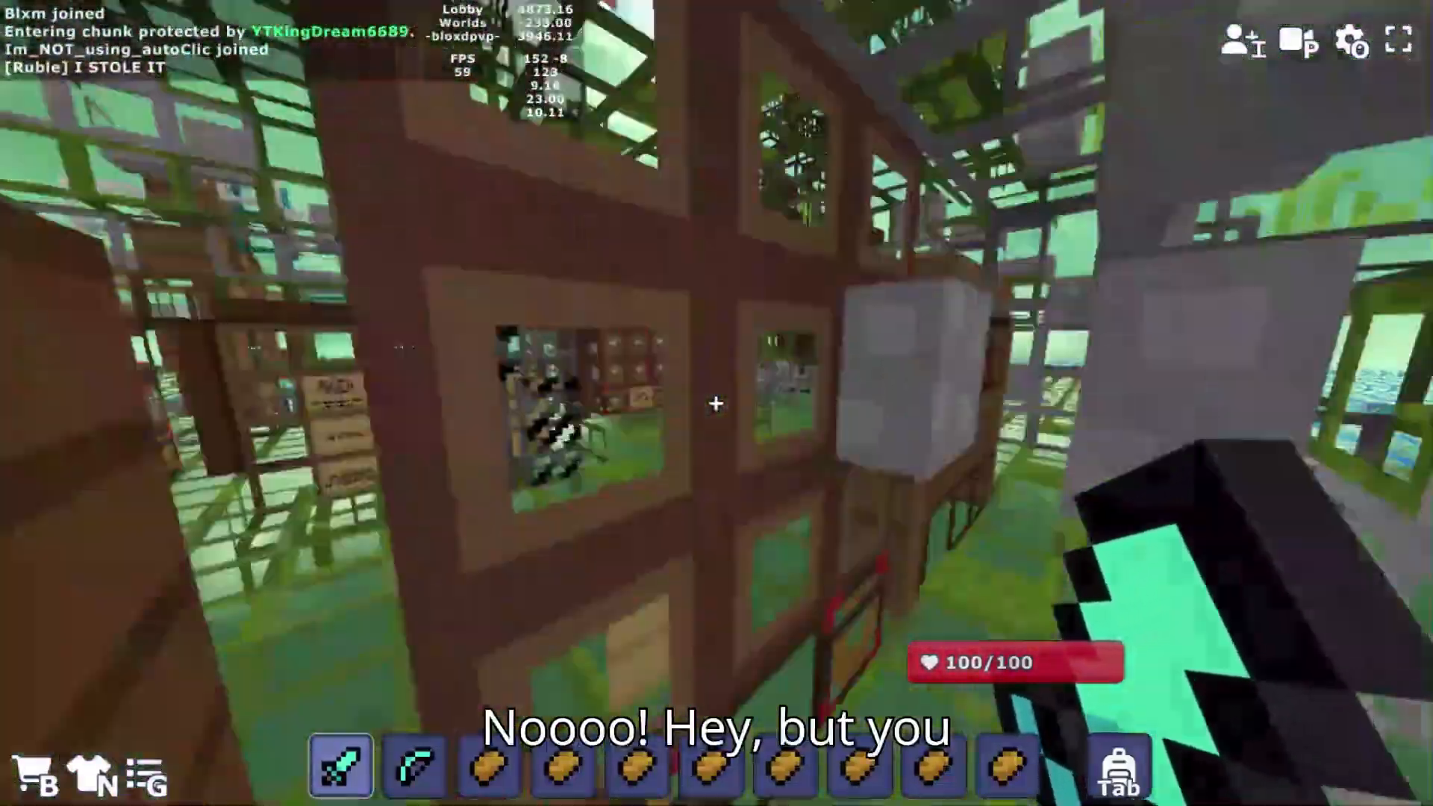
pyautogui.moveTo(717, 404)
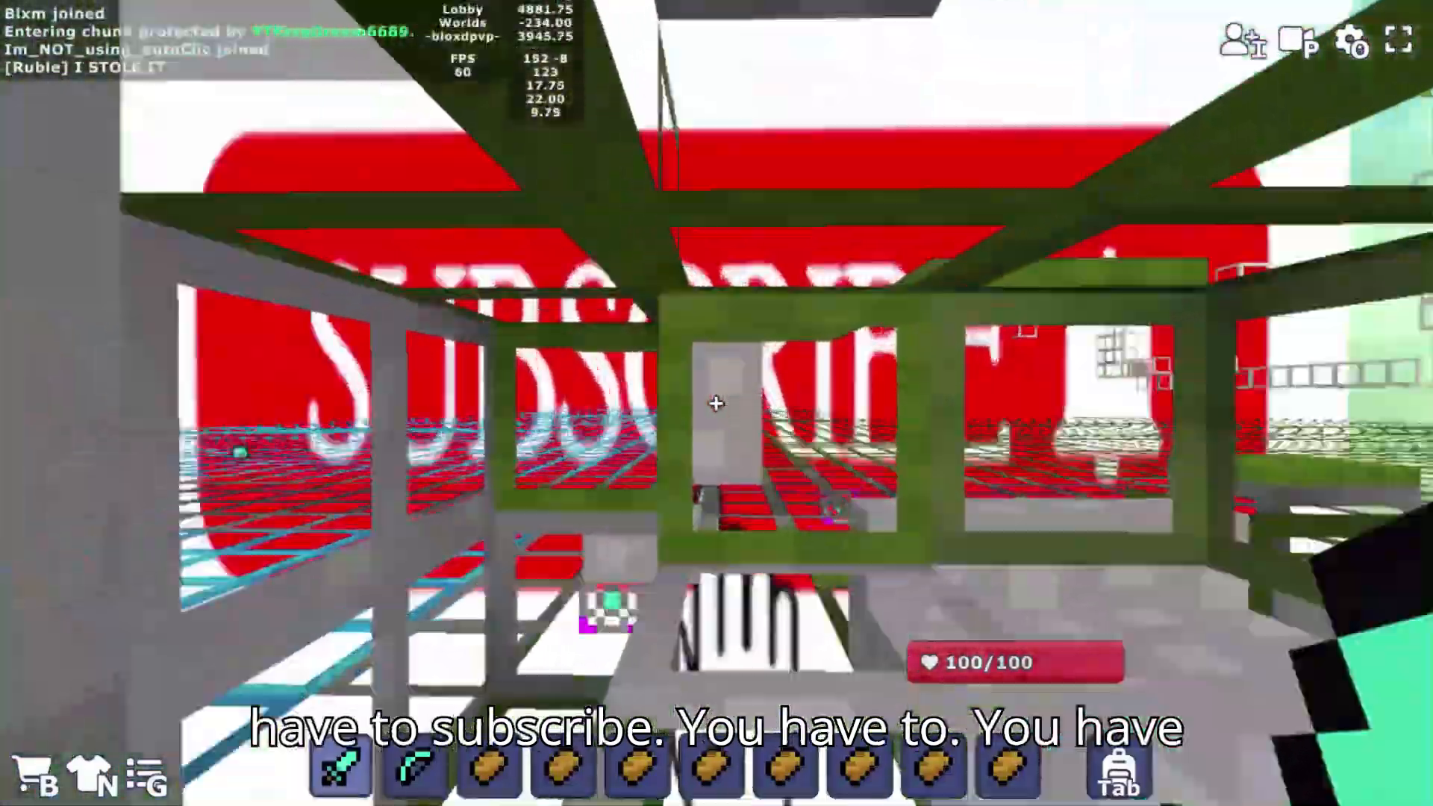